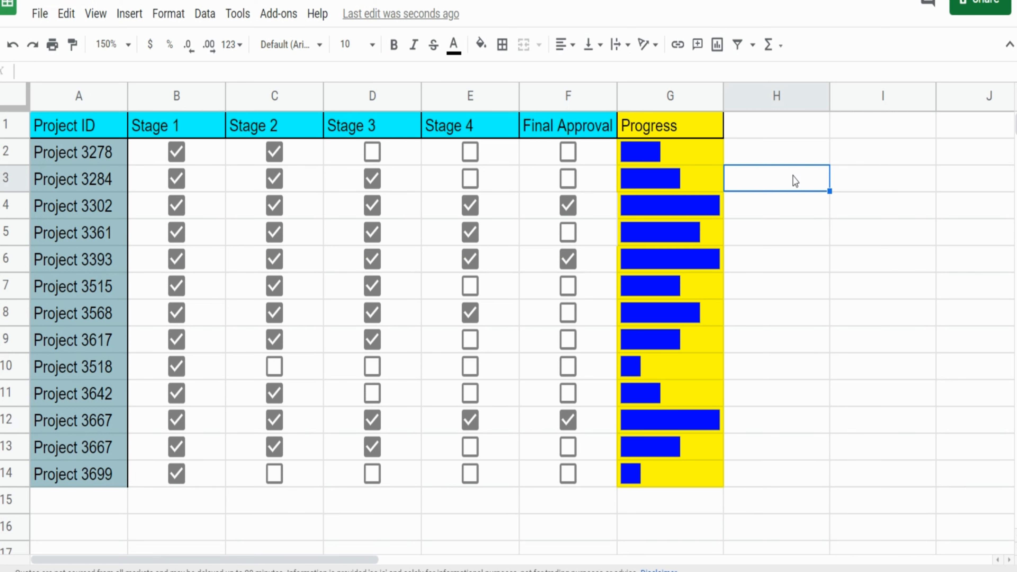
Inspect the SPARKLINE progress formula in G2 and the project cells below it
left_click(670, 152)
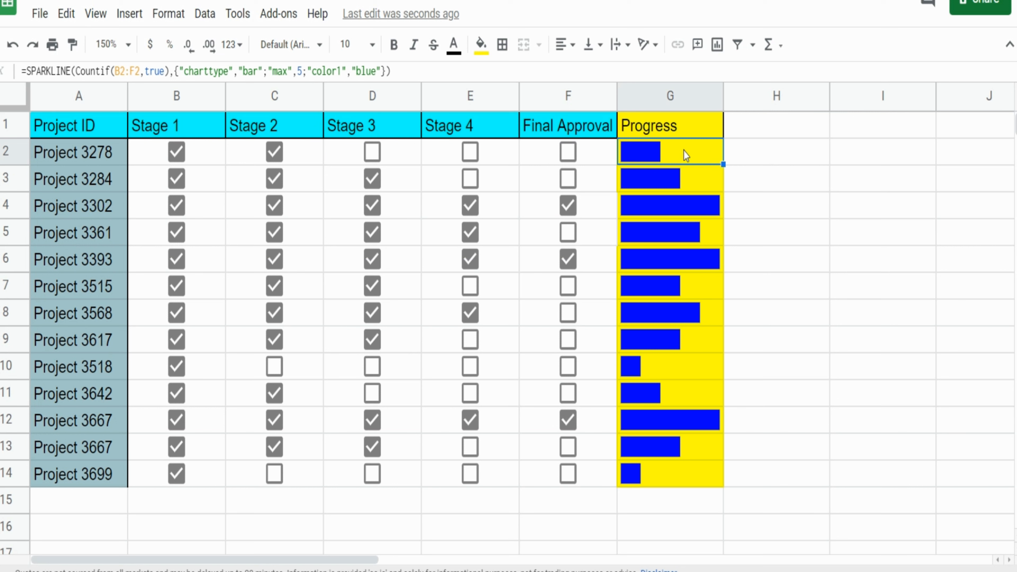
mouse_move(489, 164)
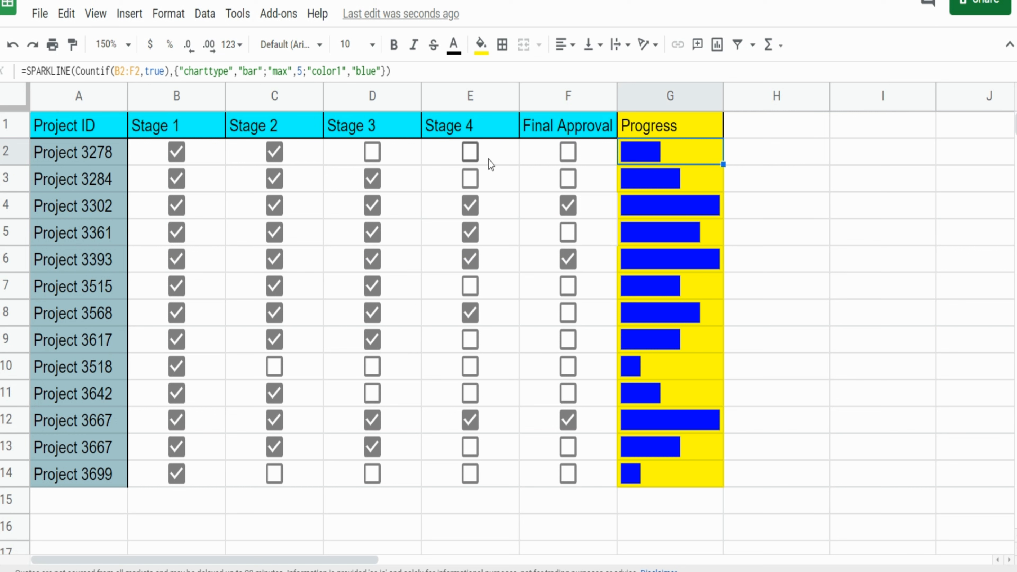
mouse_move(653, 167)
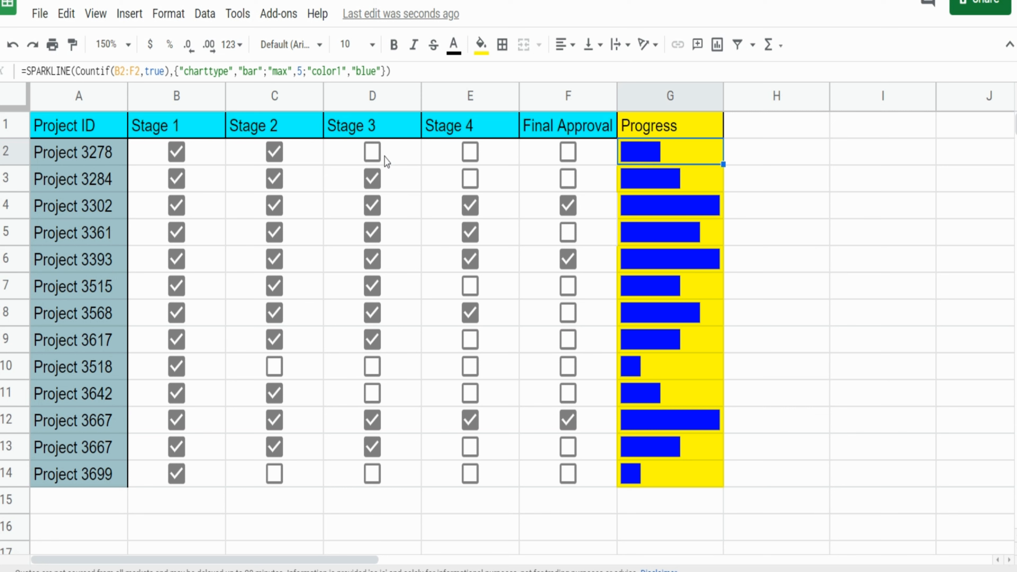
mouse_move(128, 174)
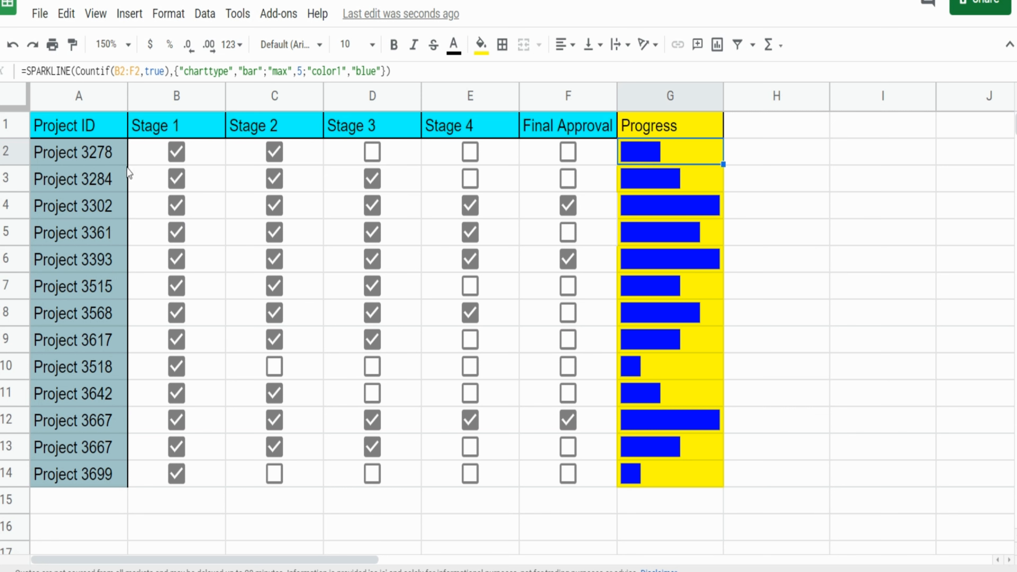
left_click(78, 179)
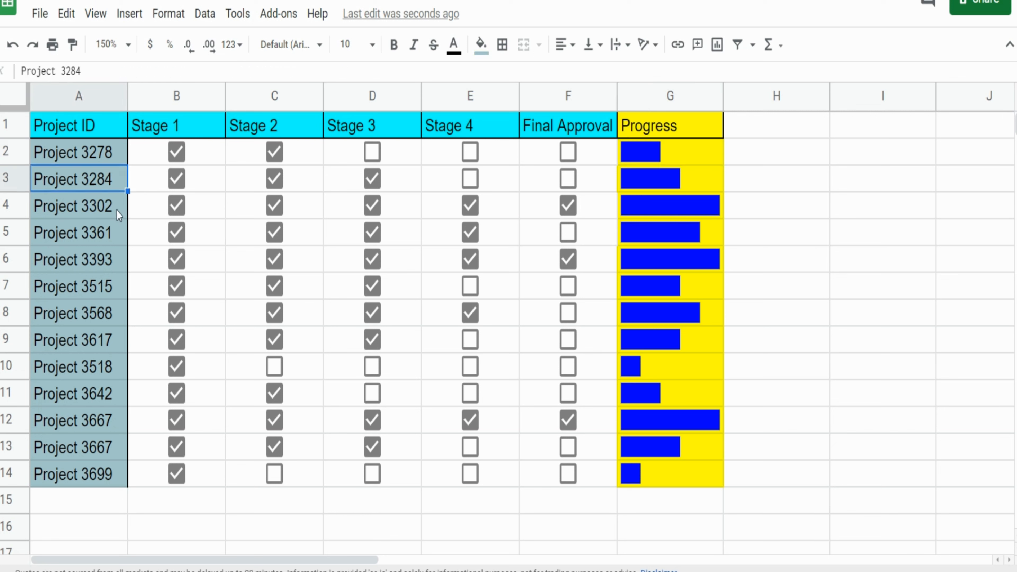
left_click(78, 205)
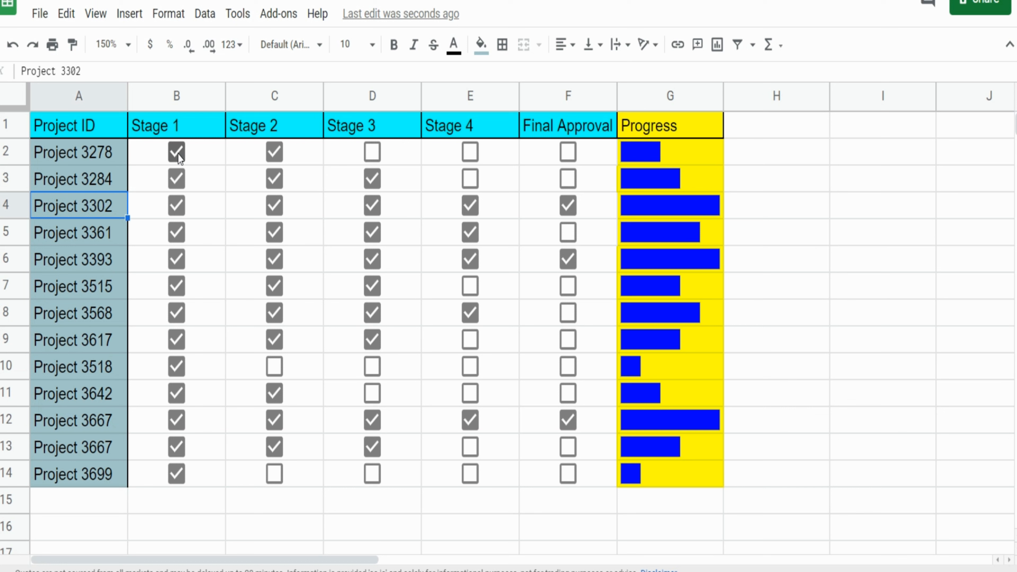
mouse_move(270, 154)
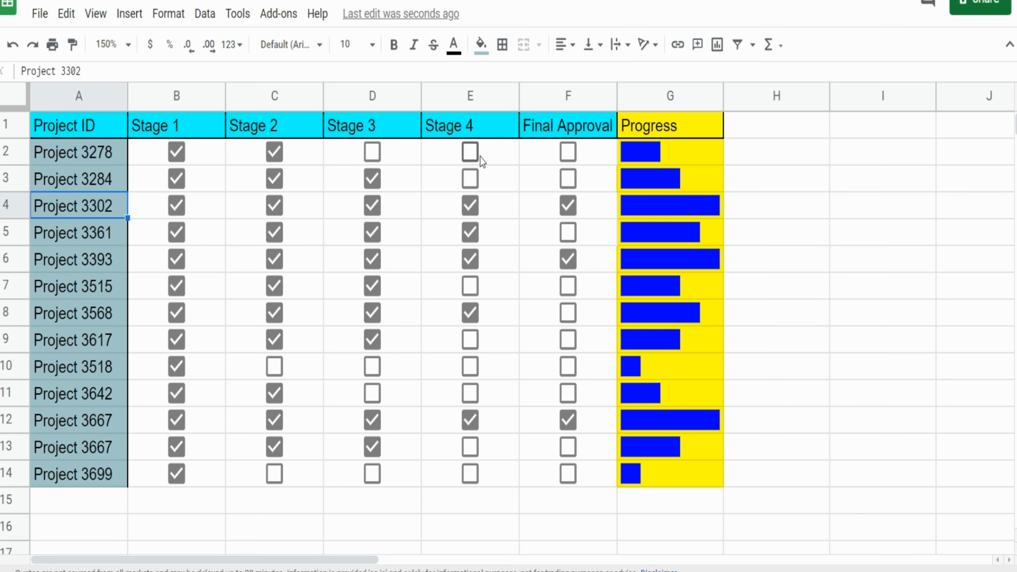
left_click(669, 152)
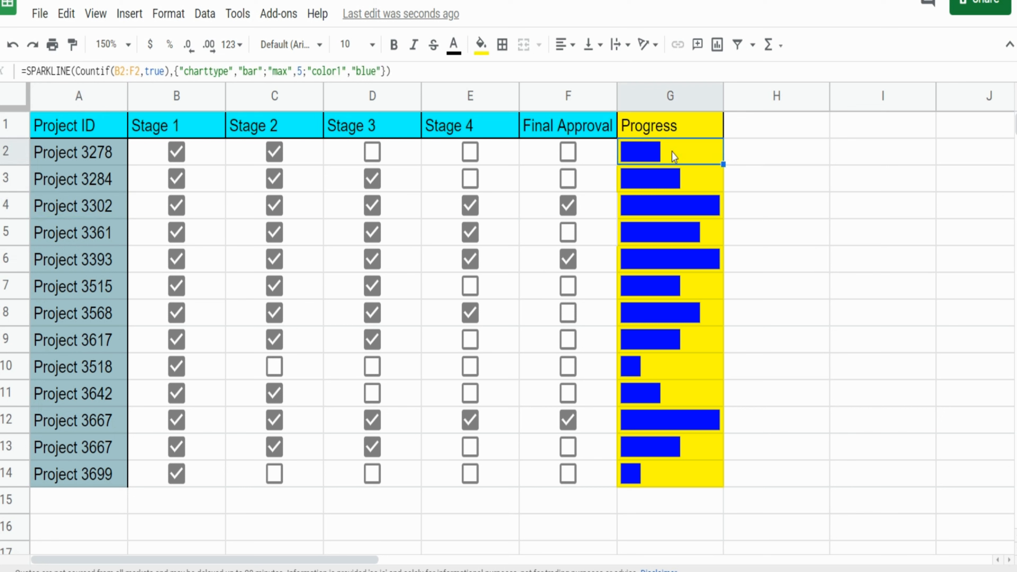
mouse_move(321, 154)
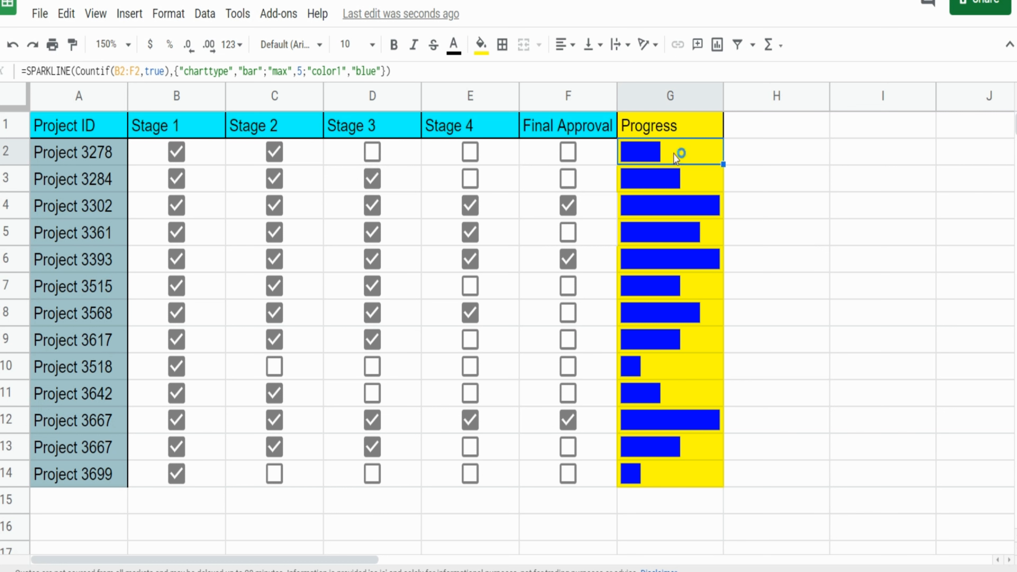
mouse_move(718, 156)
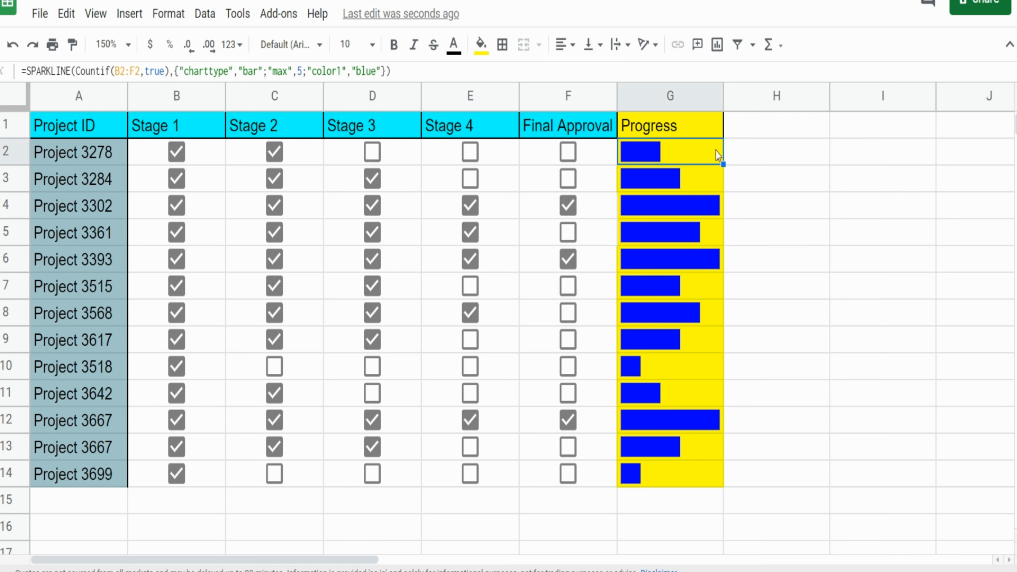
Tick Stage 3 and Stage 4 for Project 3278 so its progress bar lengthens
left_click(470, 152)
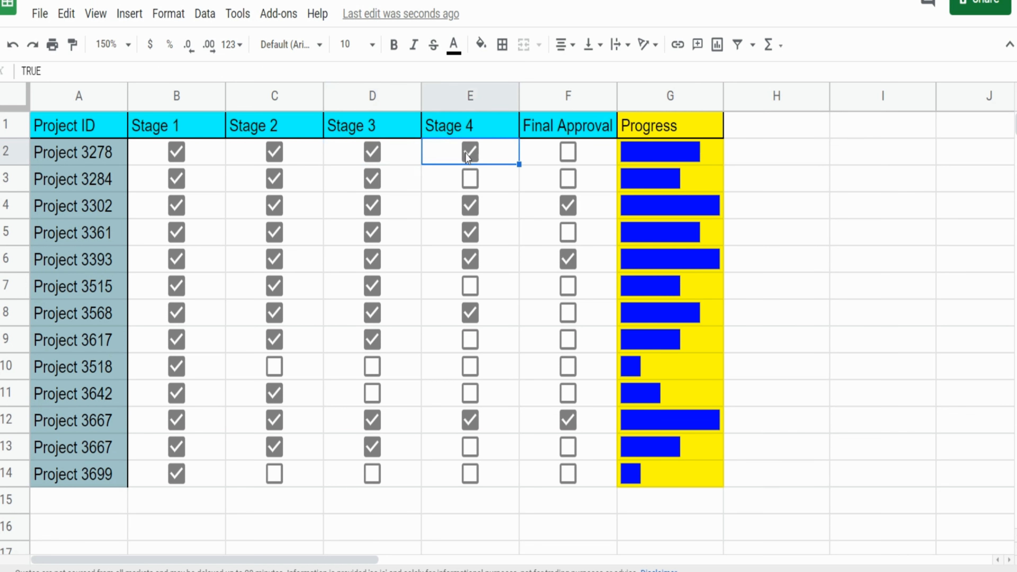
left_click(567, 152)
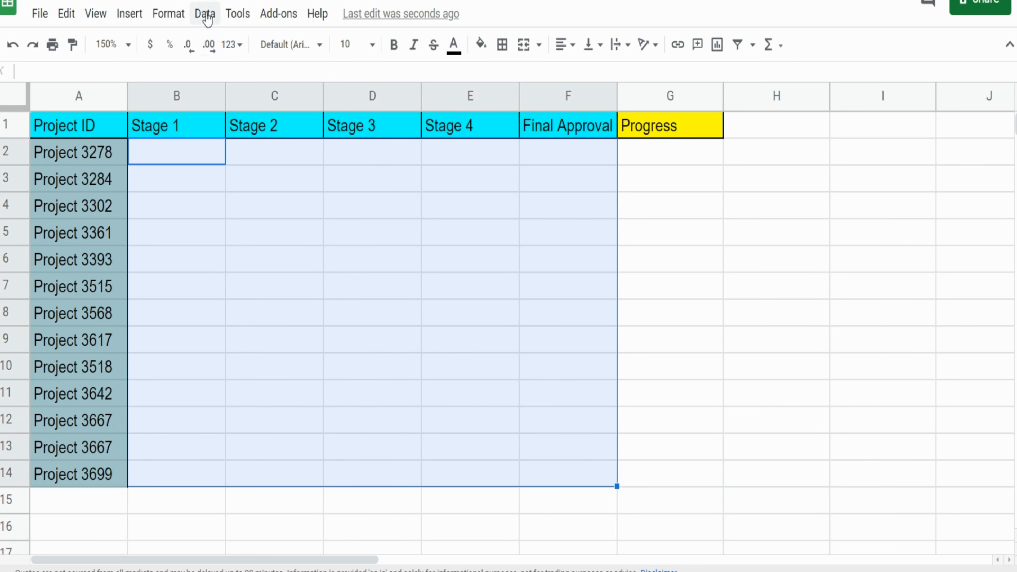
Apply Checkbox data validation to B2:F14 and begin ticking completed stages
left_click(204, 13)
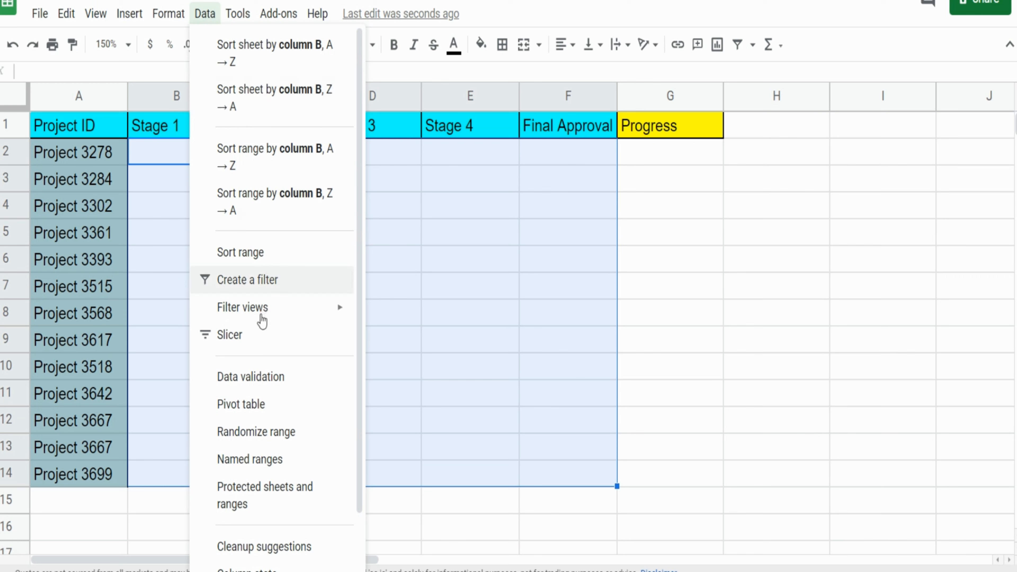
left_click(250, 376)
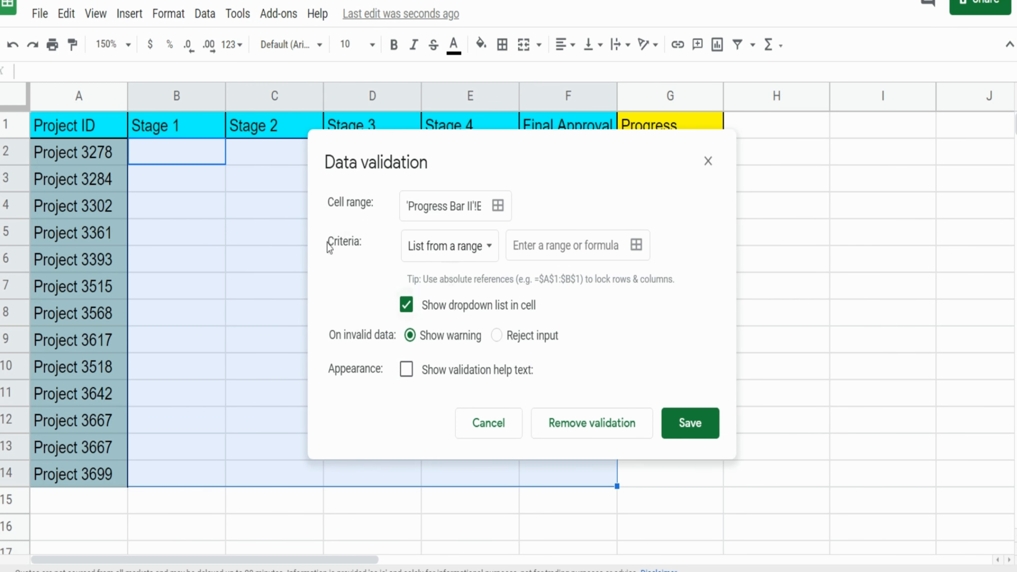
left_click(449, 245)
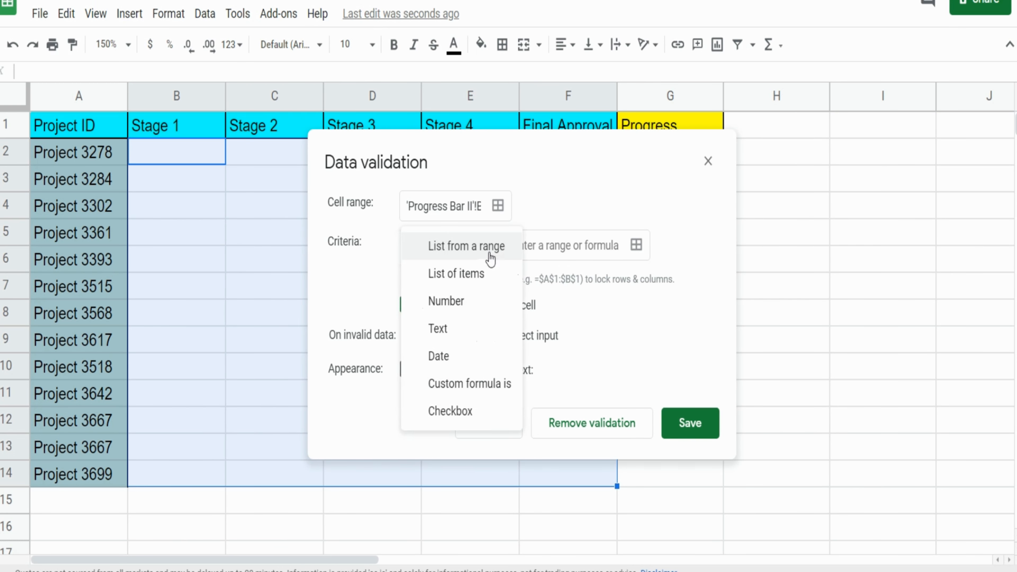
left_click(450, 411)
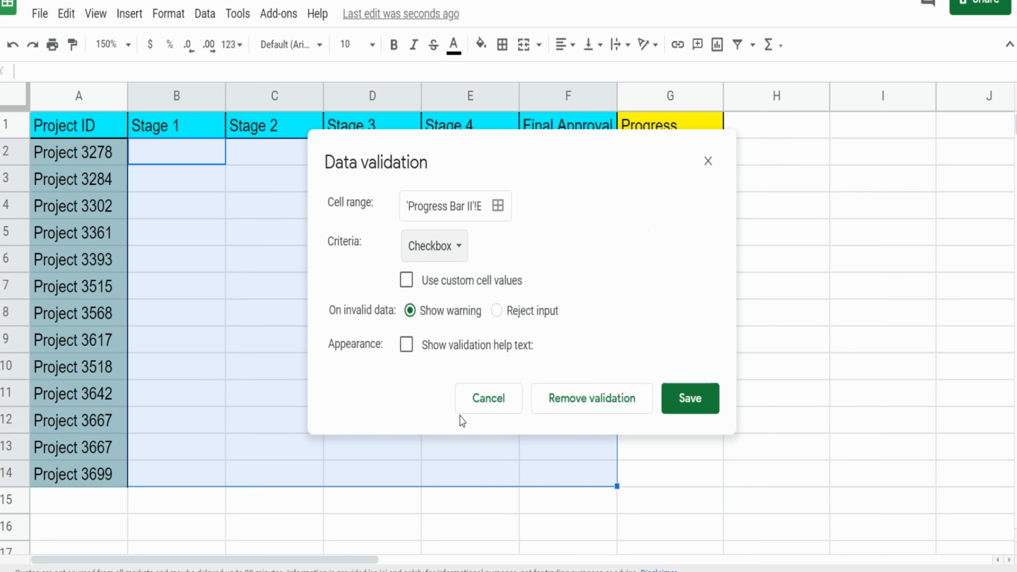
left_click(690, 398)
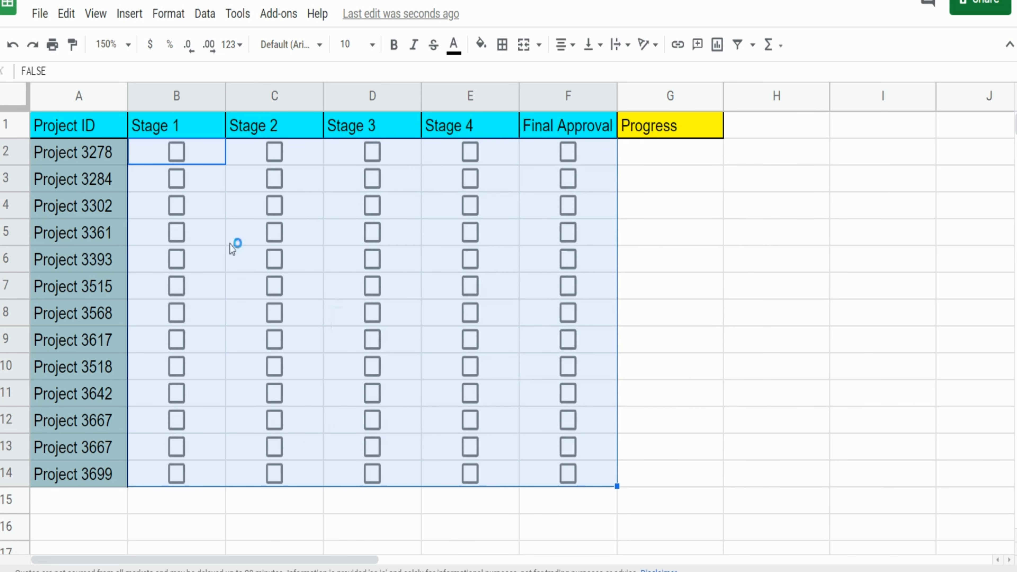
left_click(372, 151)
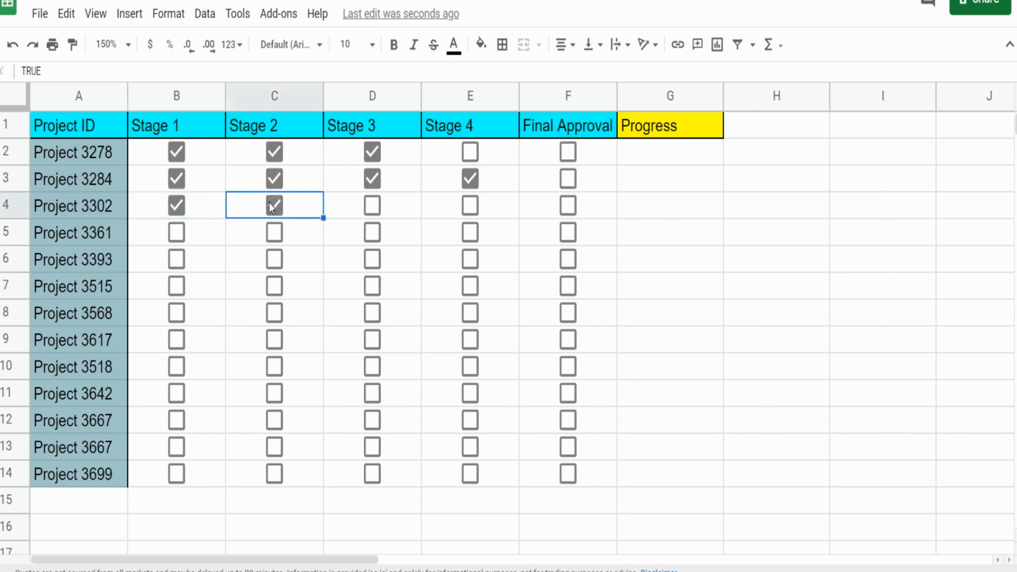
Begin =SPARKLINE(COUNTIF( in the G2 Progress cell for Project 3278
left_click(669, 152)
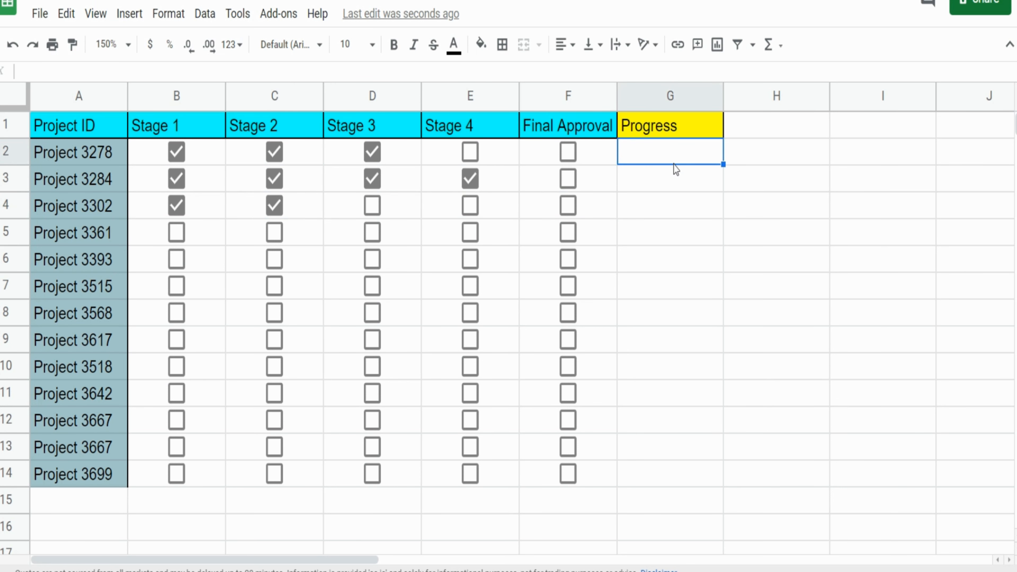
mouse_move(645, 245)
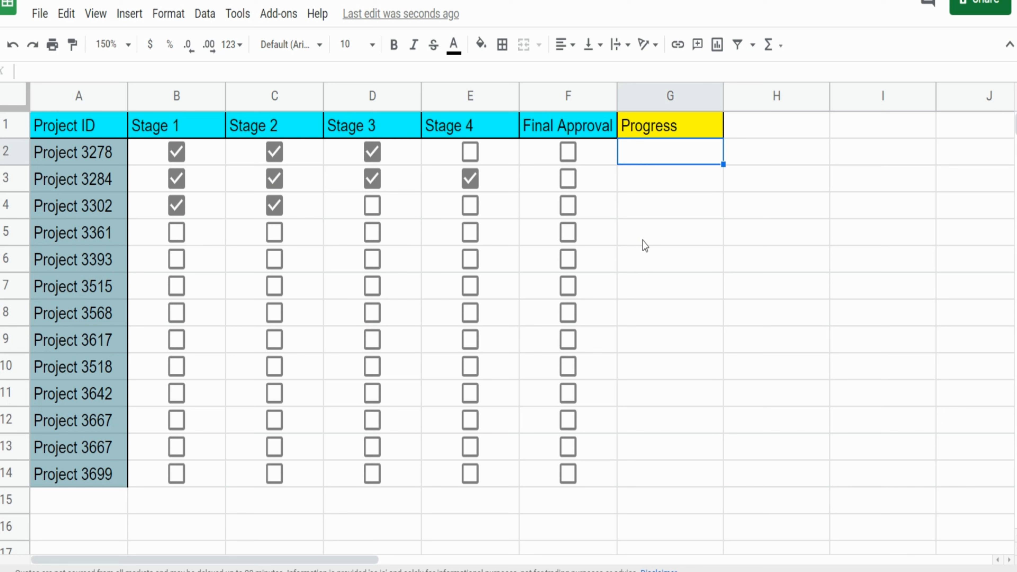
type("=SPARKLINE(")
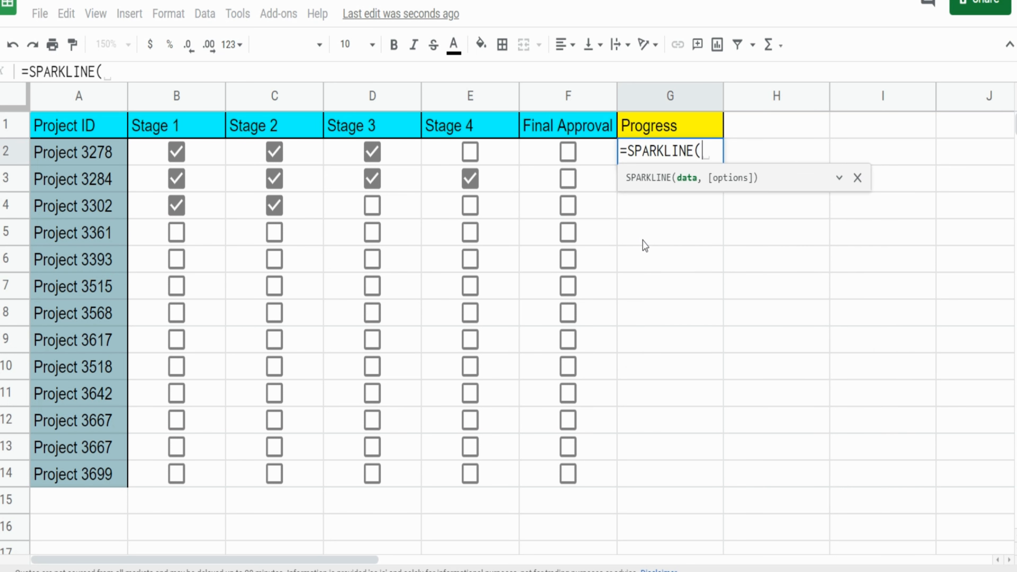
mouse_move(664, 255)
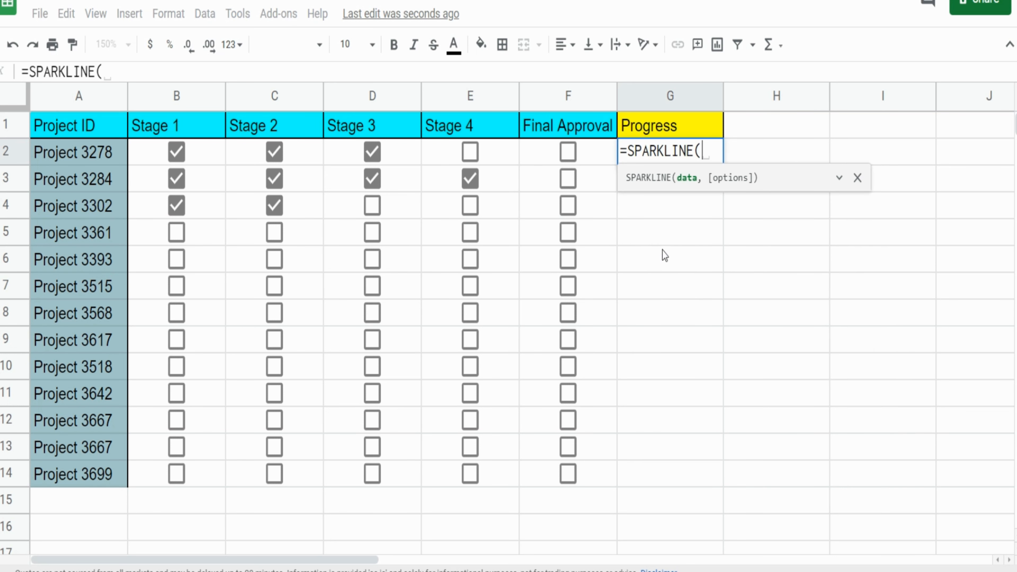
mouse_move(688, 195)
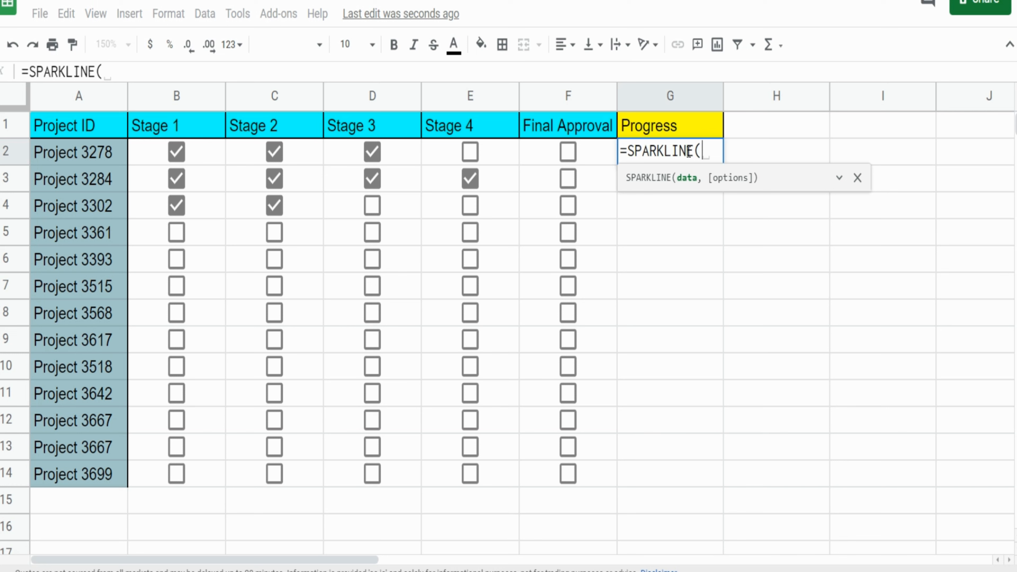
mouse_move(210, 158)
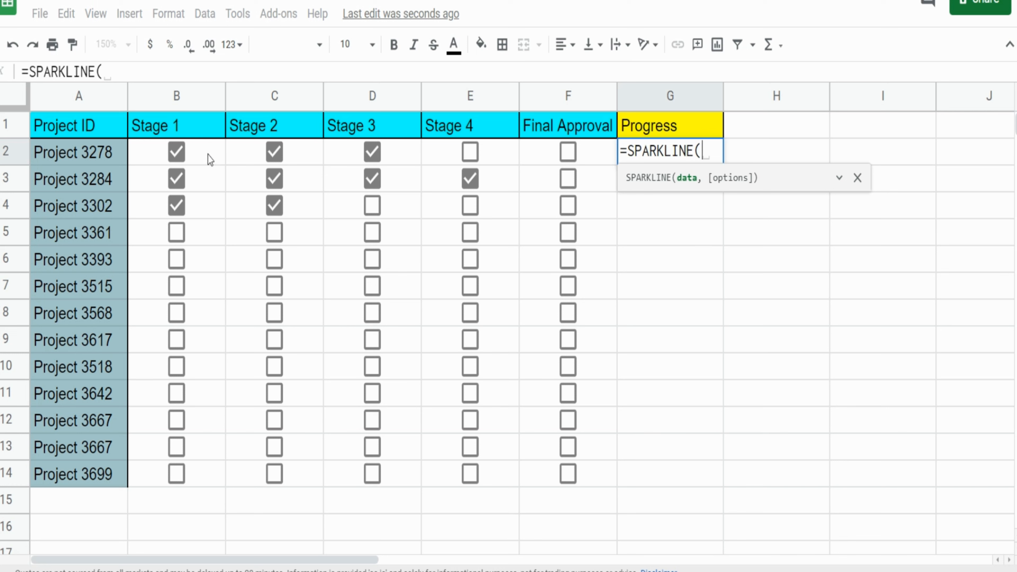
mouse_move(585, 148)
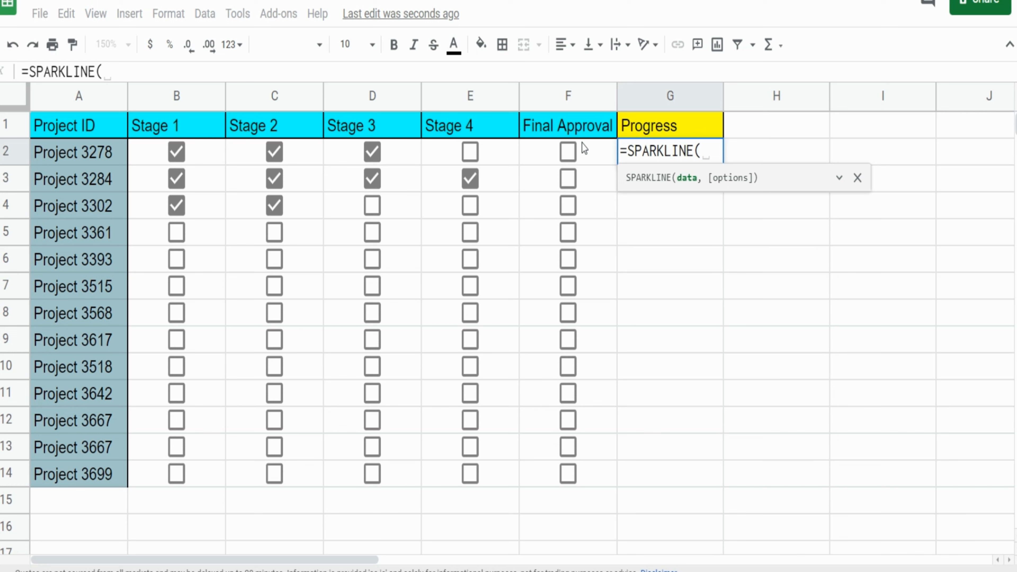
mouse_move(545, 151)
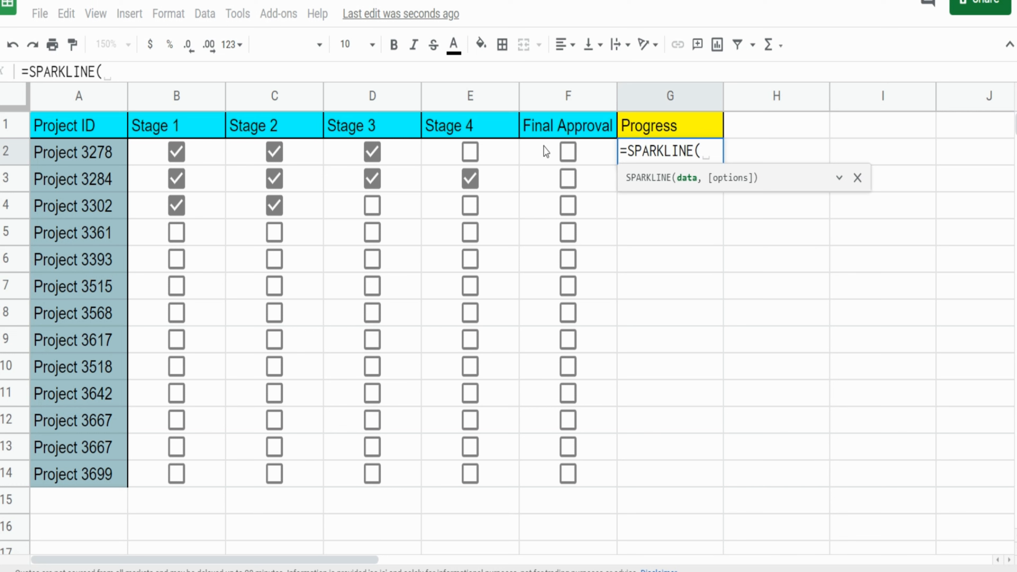
mouse_move(583, 156)
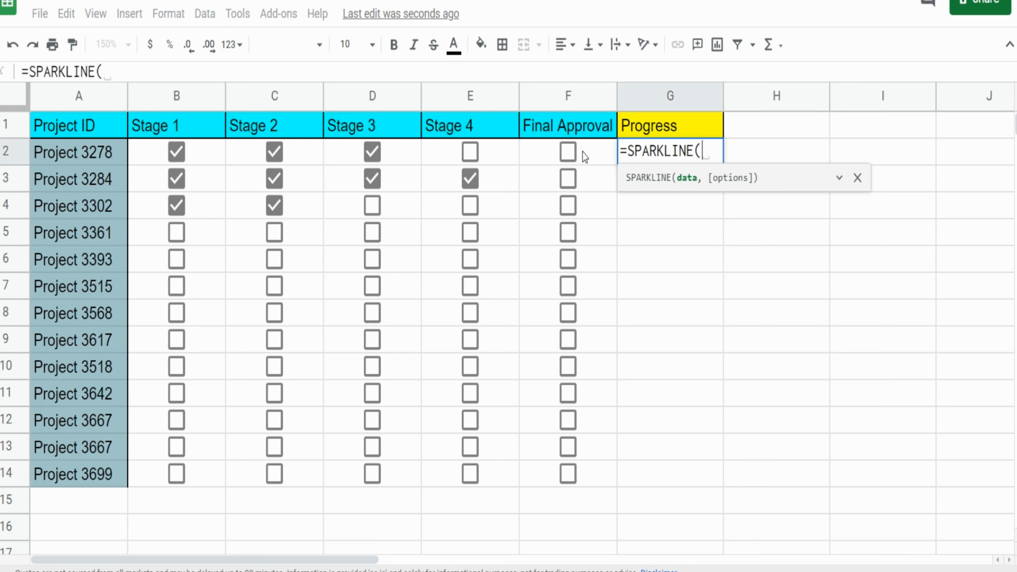
type("Coun")
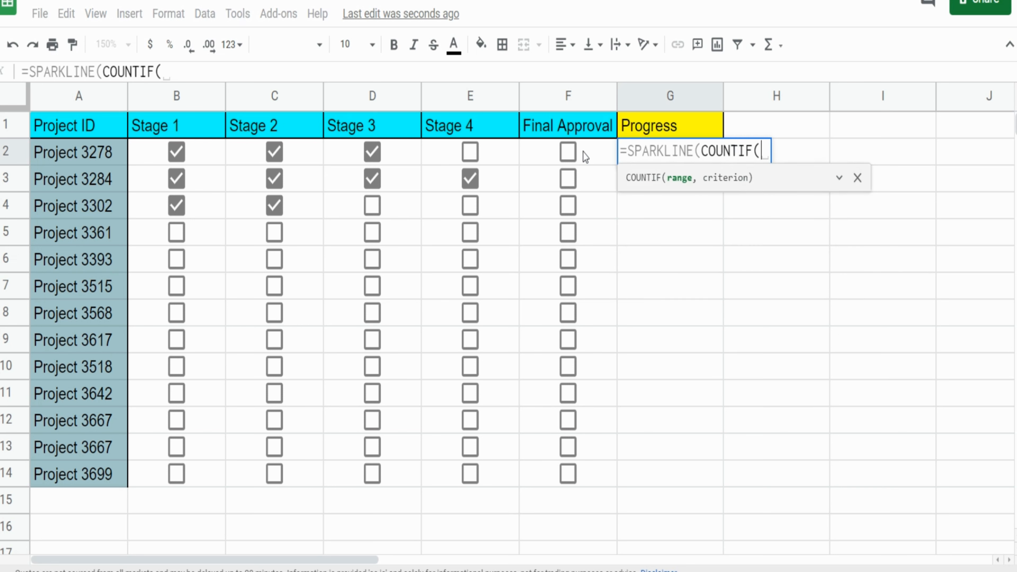
Make the sparkline data COUNTIF(B2:F2,true), counting the ticked stage boxes
left_click_drag(176, 152, 372, 152)
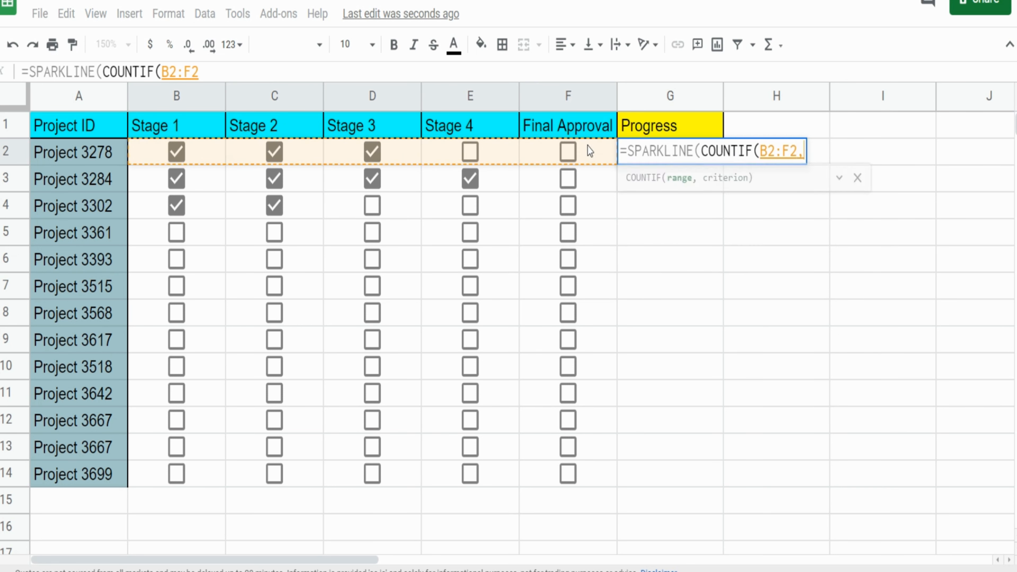
type(",")
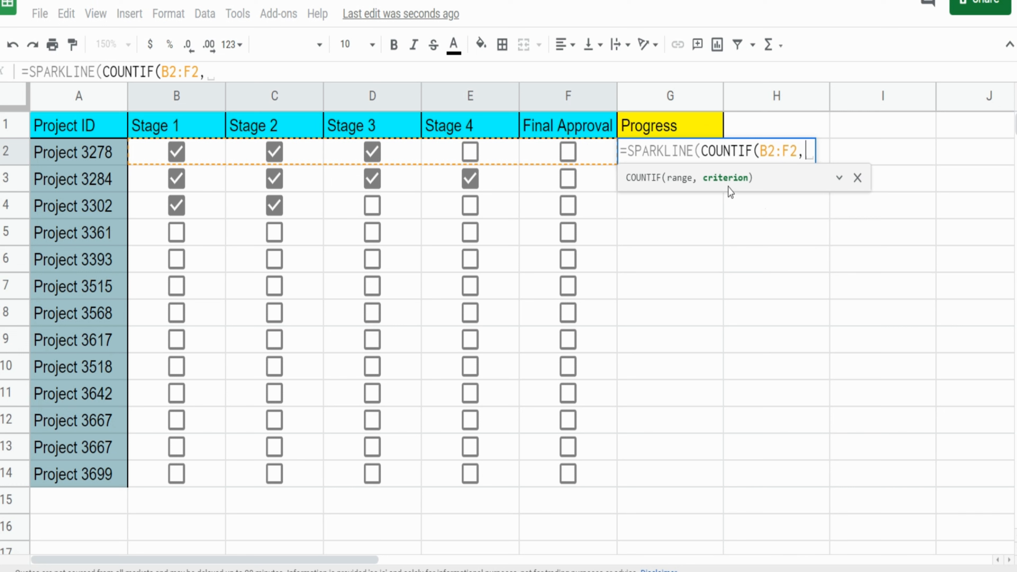
mouse_move(739, 193)
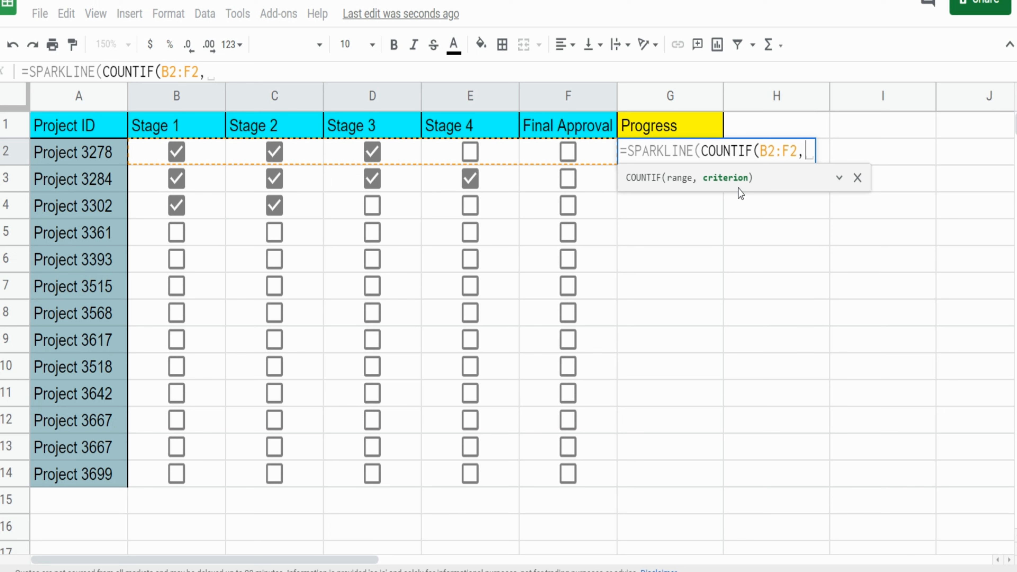
type("true")
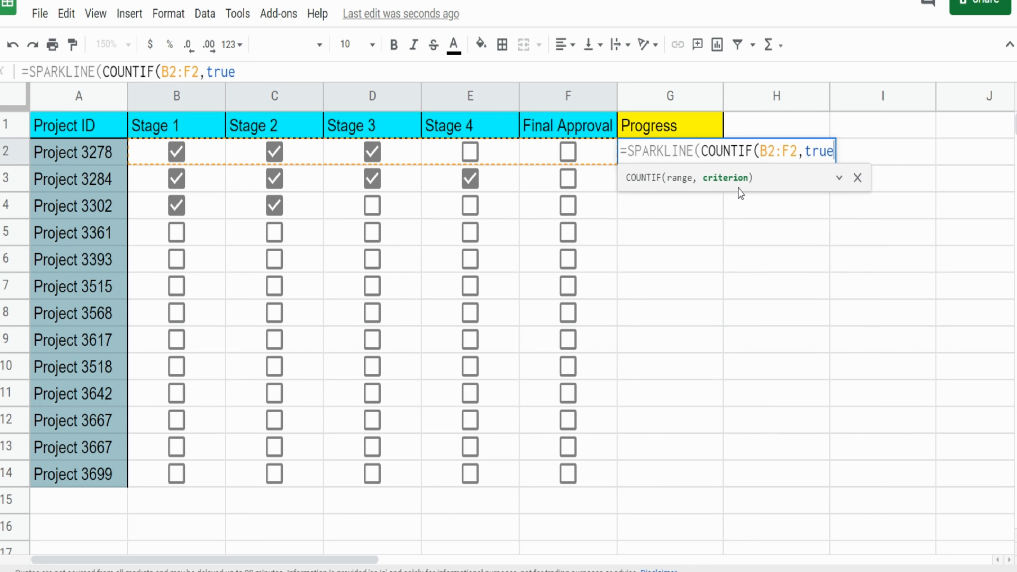
type(")")
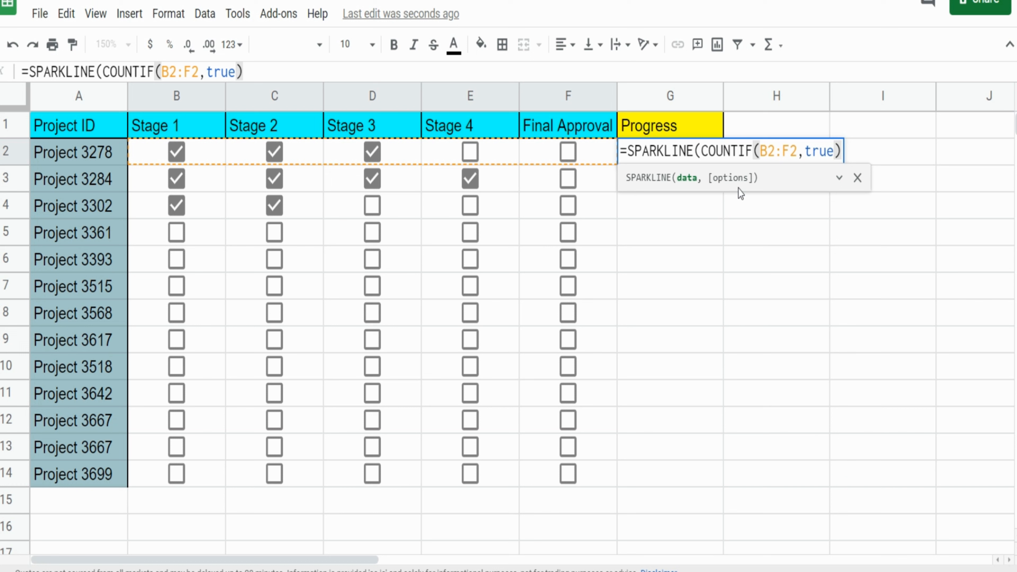
type(",")
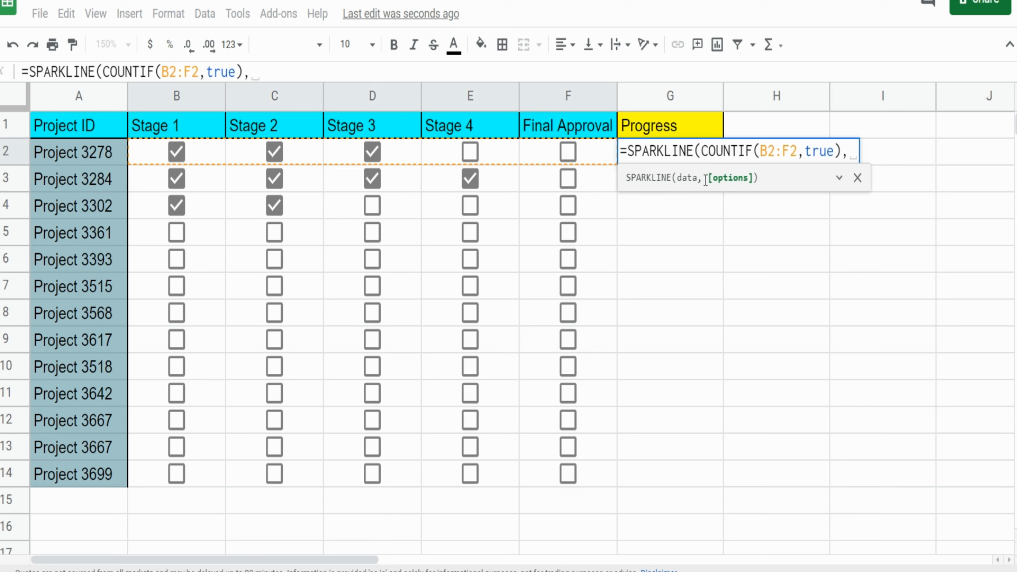
mouse_move(732, 266)
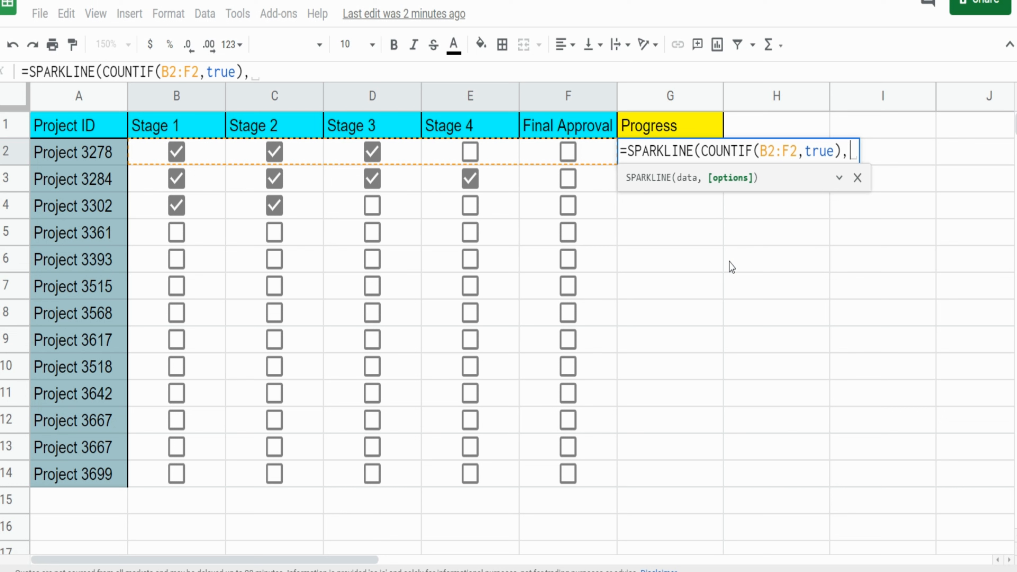
Add the options array {"charttype","bar"; to the G2 sparkline formula
type("{")
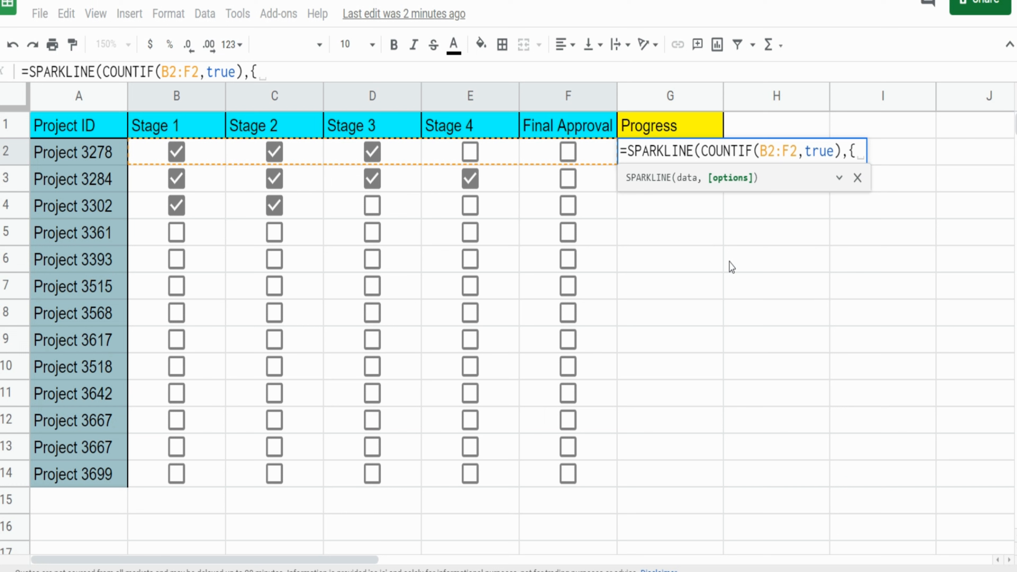
type("\"cha")
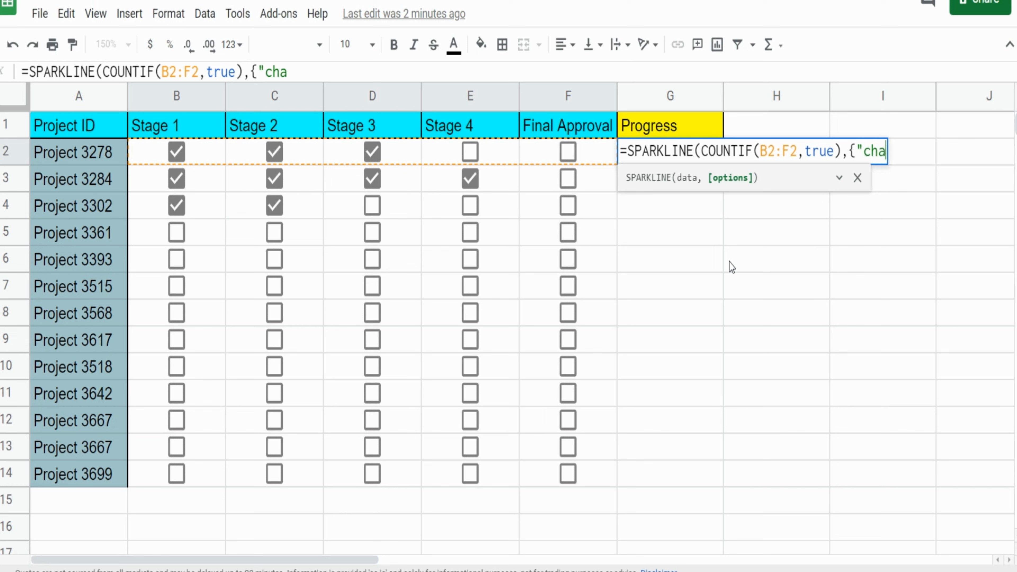
type("rttype")
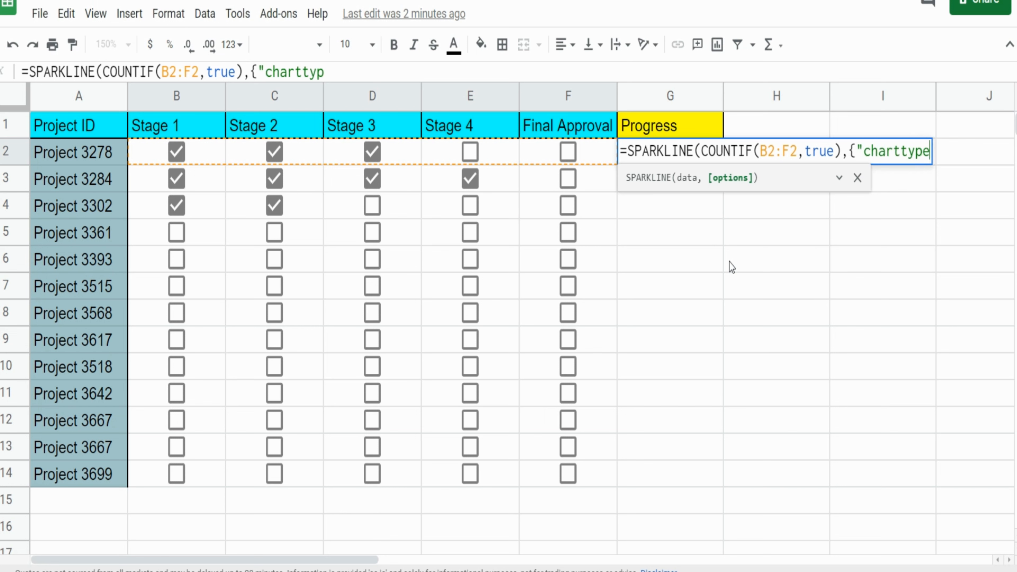
type("e\"")
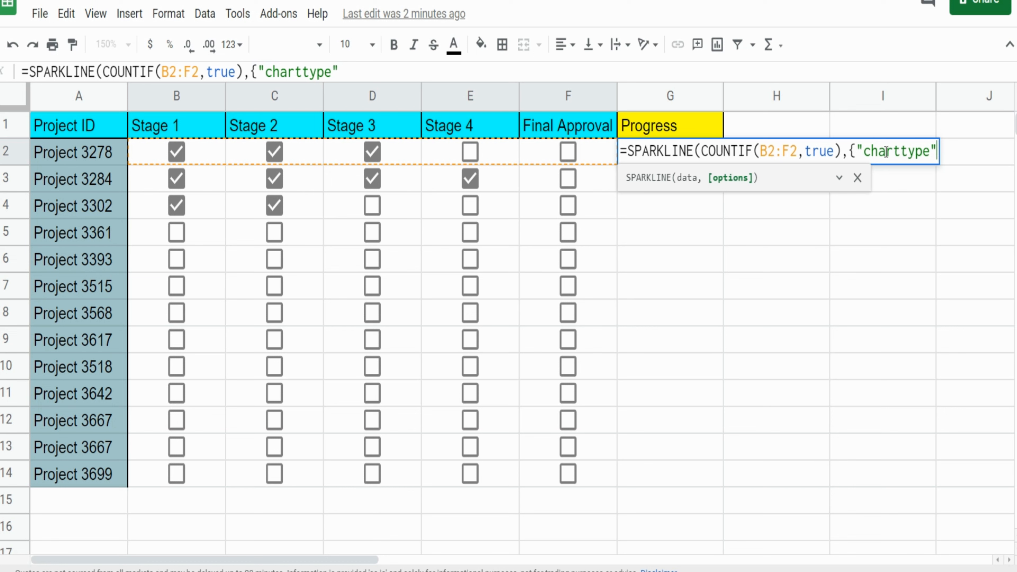
mouse_move(997, 102)
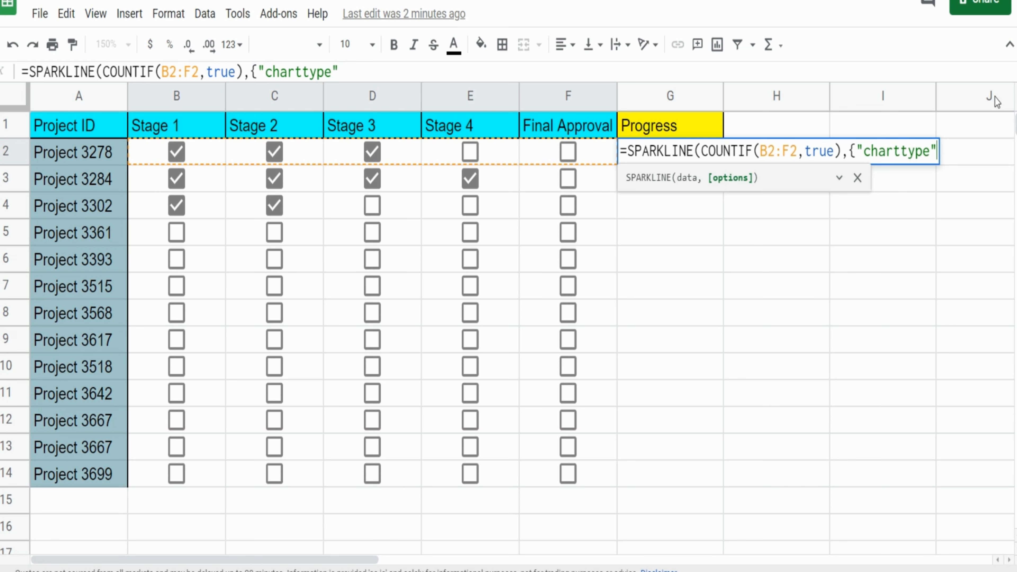
type(",")
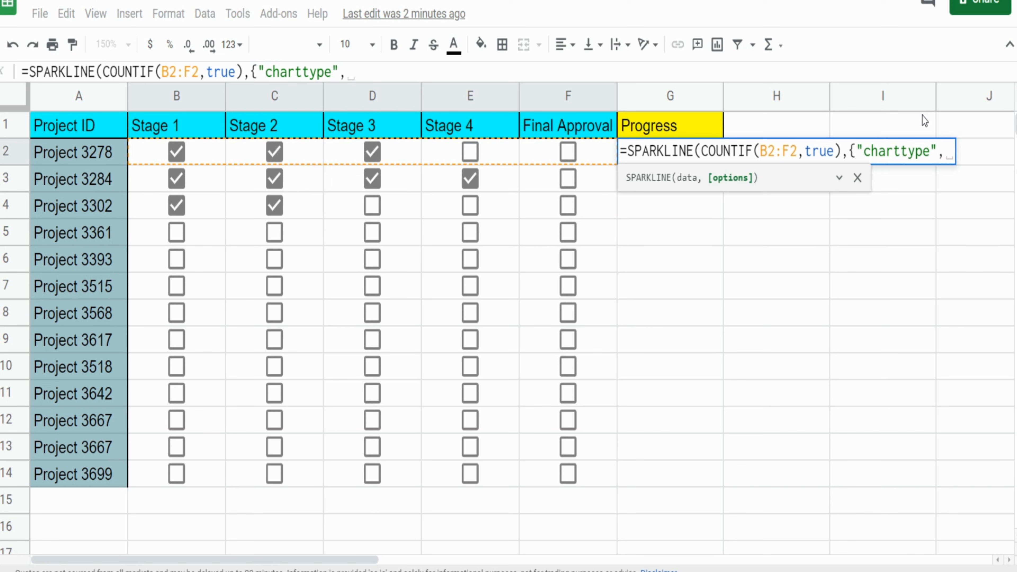
type("\"bar")
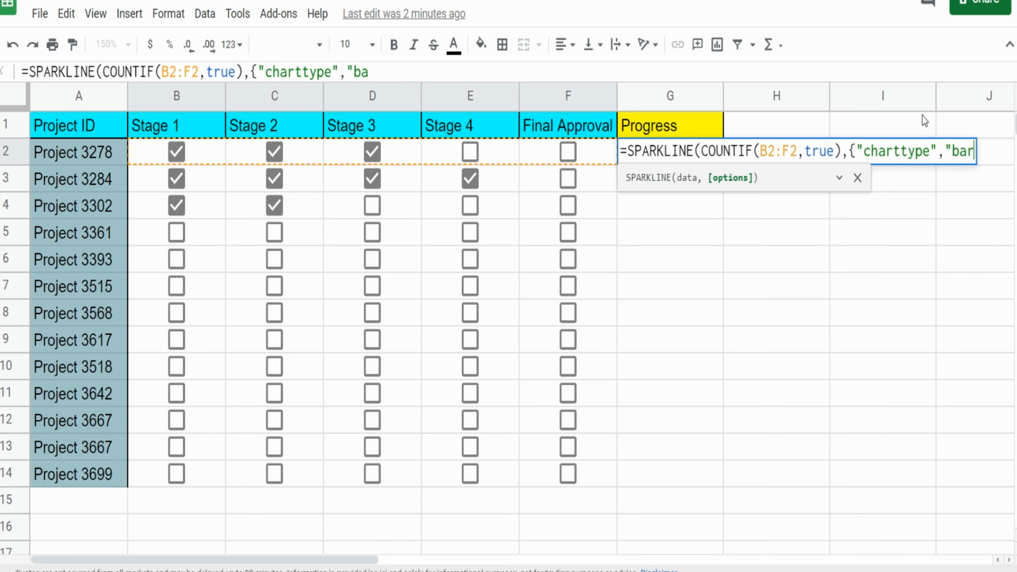
type("r\"")
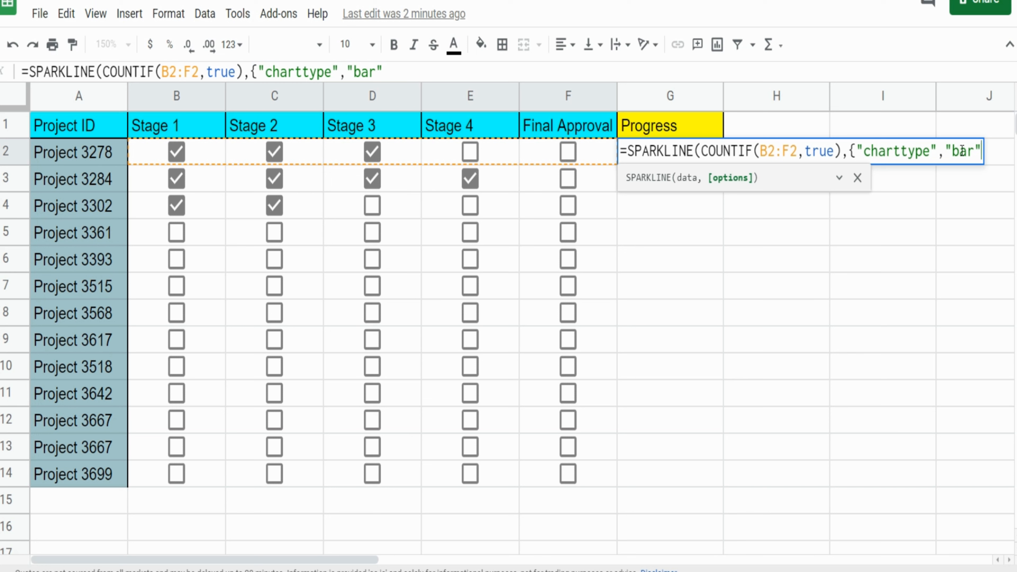
mouse_move(996, 163)
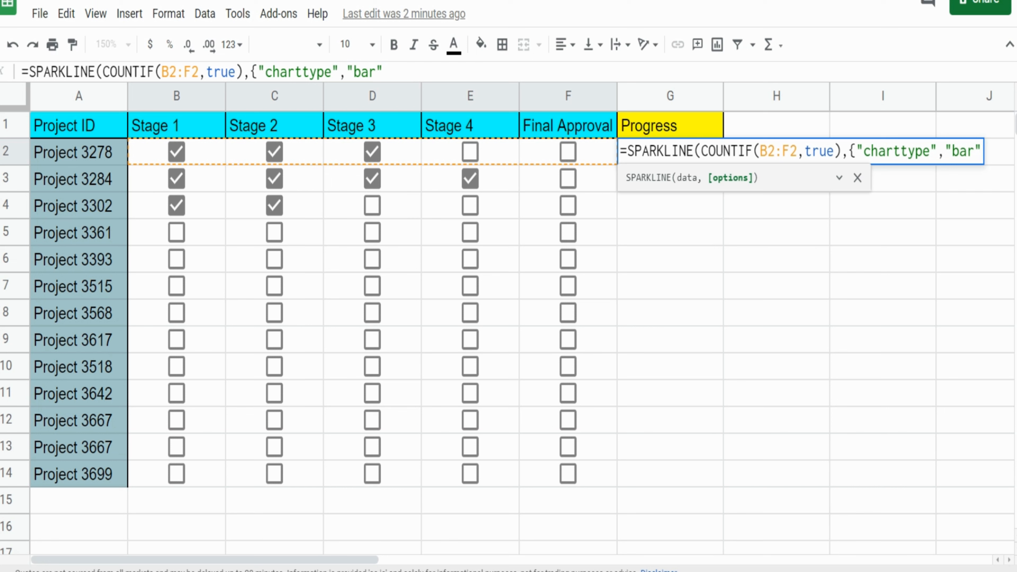
type(";")
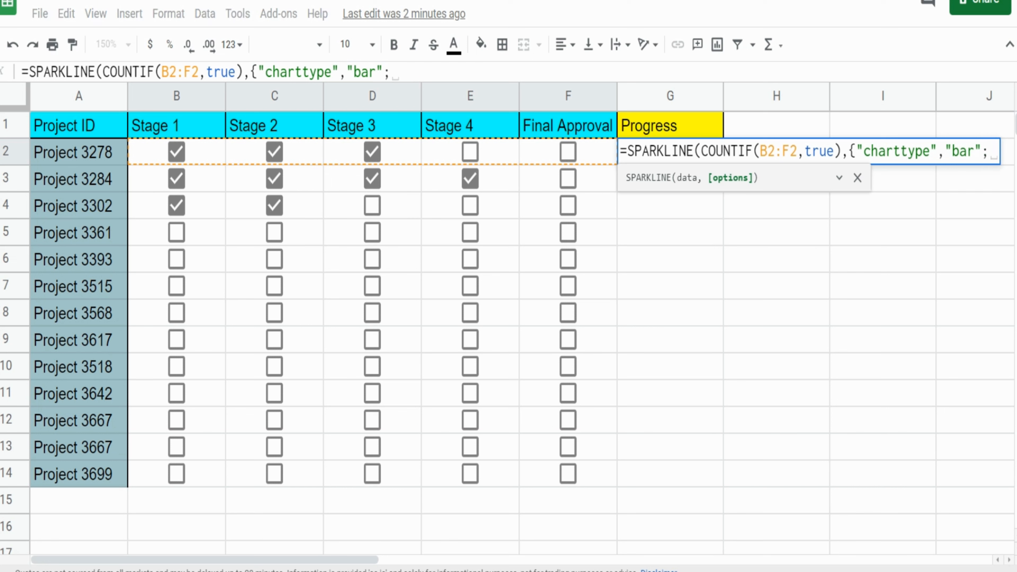
Finish the formula with "max",5}) so G2 draws a bar capped at 5
type("\"max")
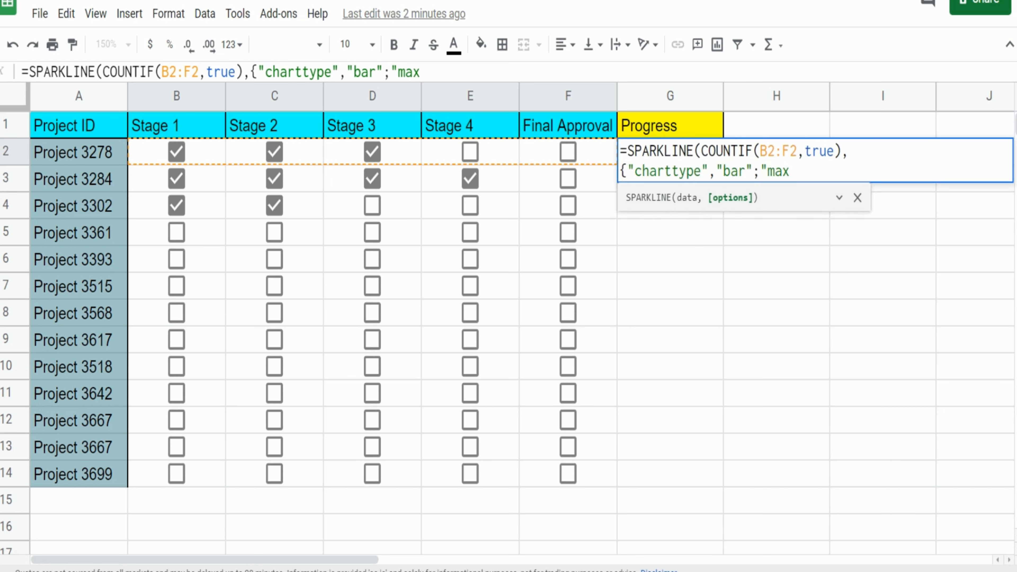
type("\"")
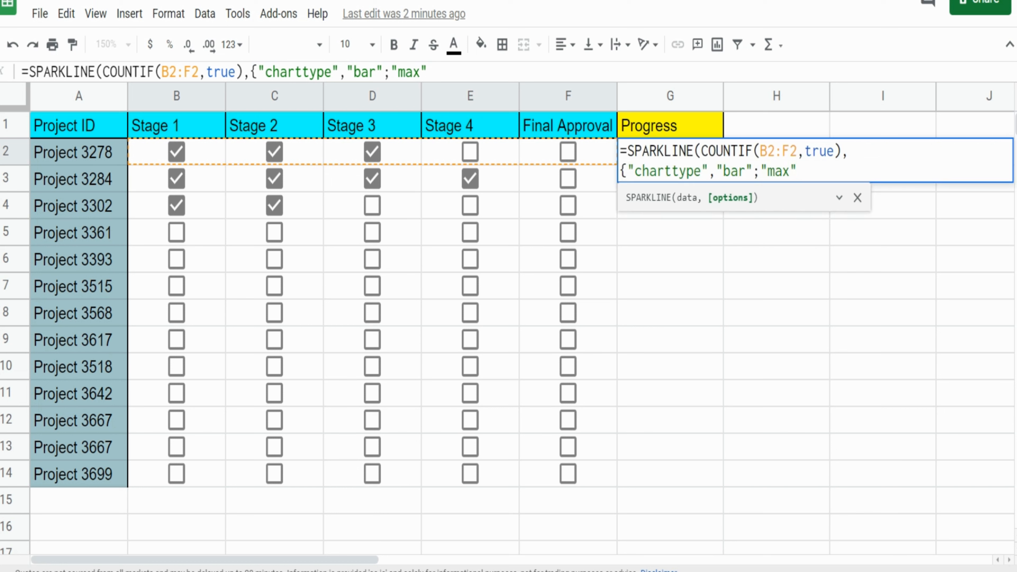
type(",")
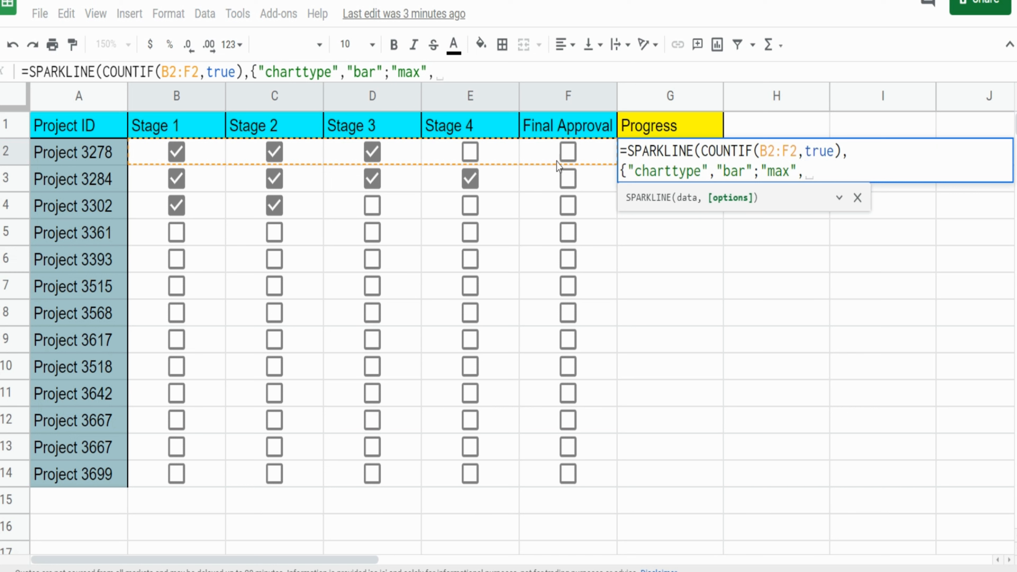
type("5")
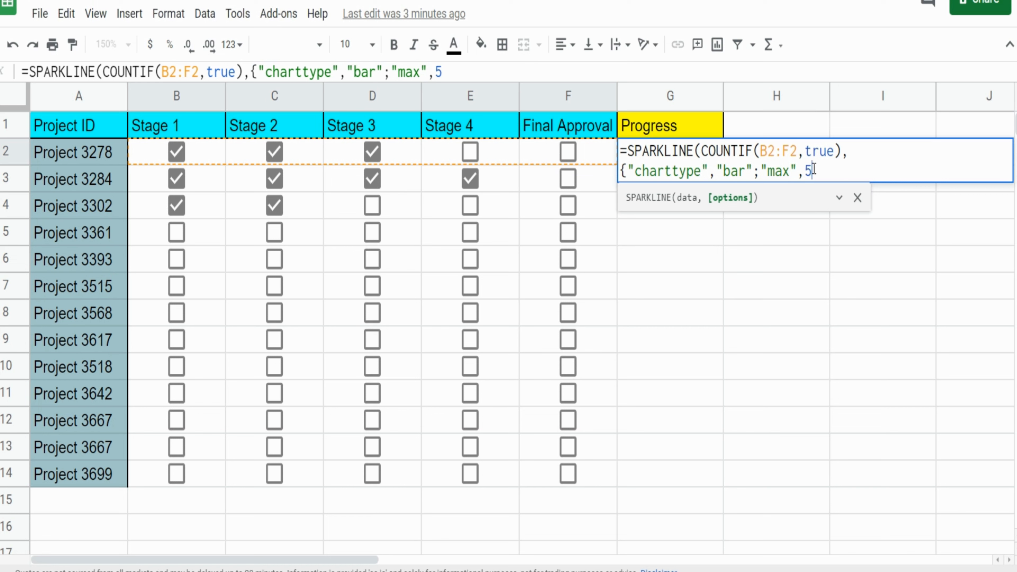
mouse_move(203, 156)
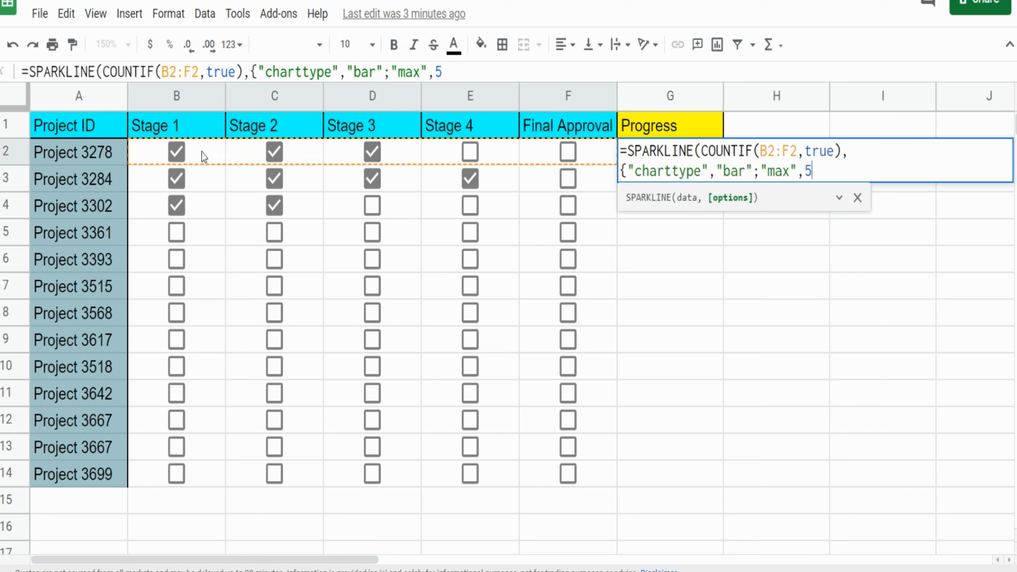
type("$")
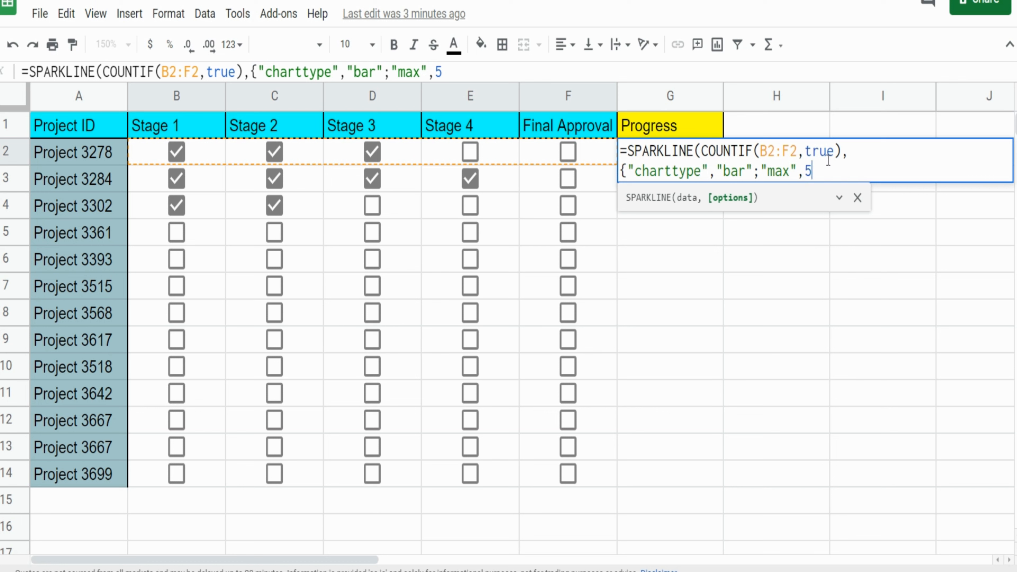
mouse_move(869, 132)
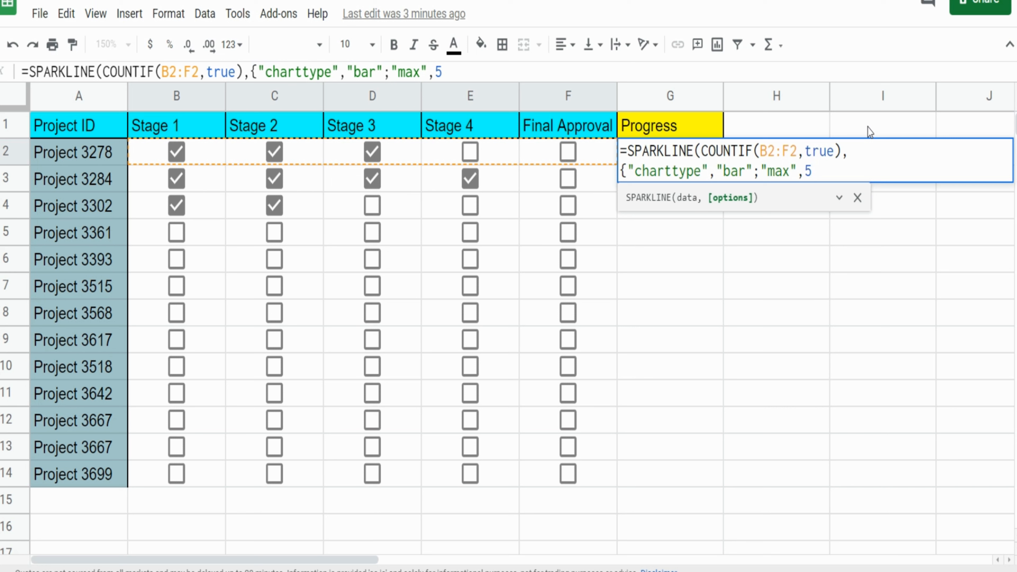
type("}")
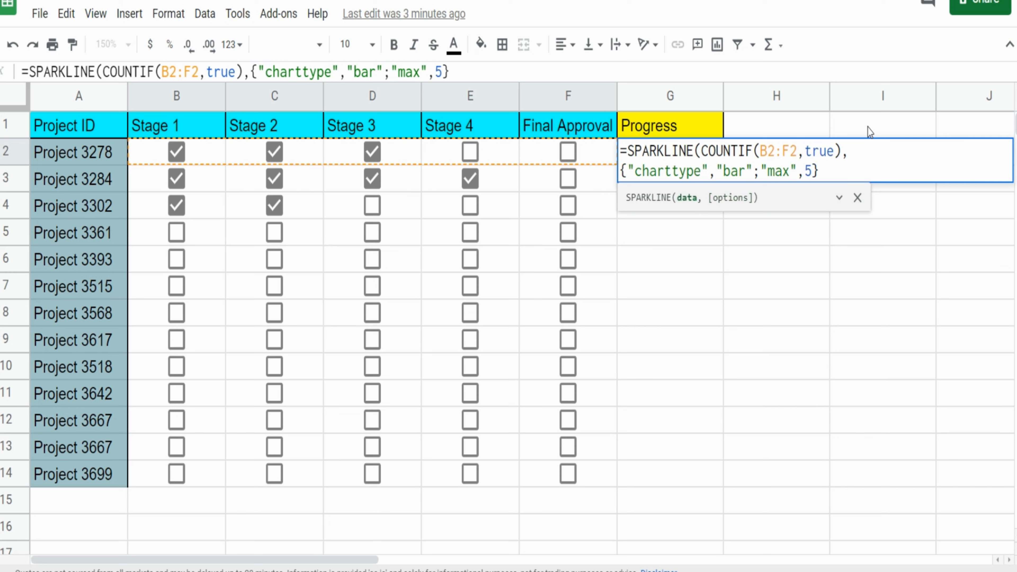
type(")")
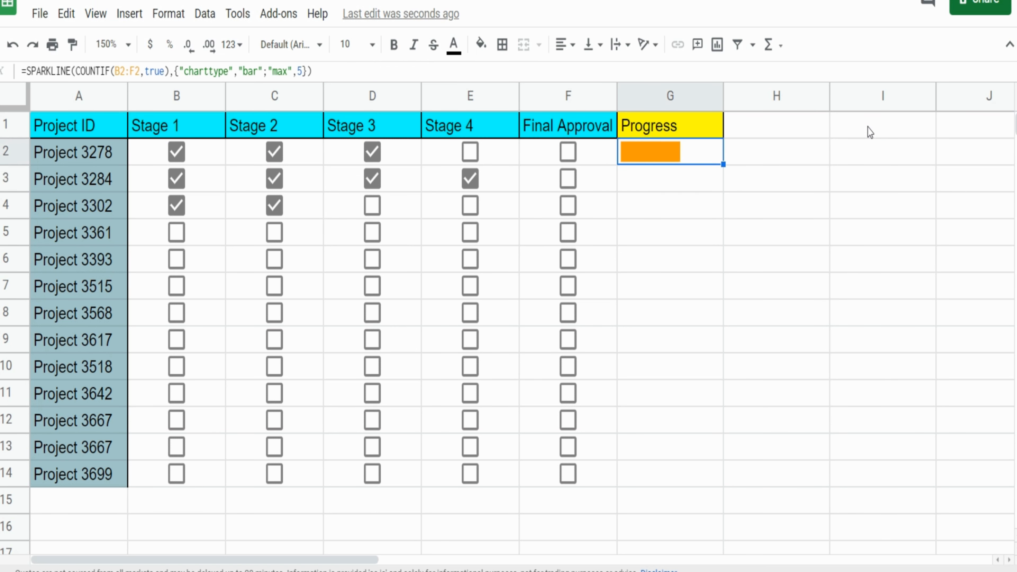
mouse_move(662, 158)
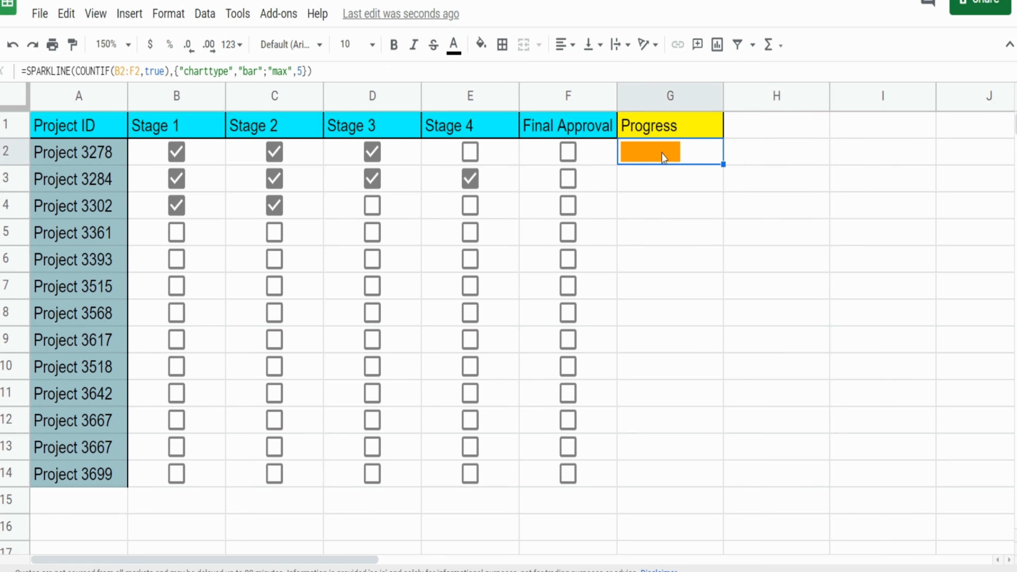
mouse_move(666, 163)
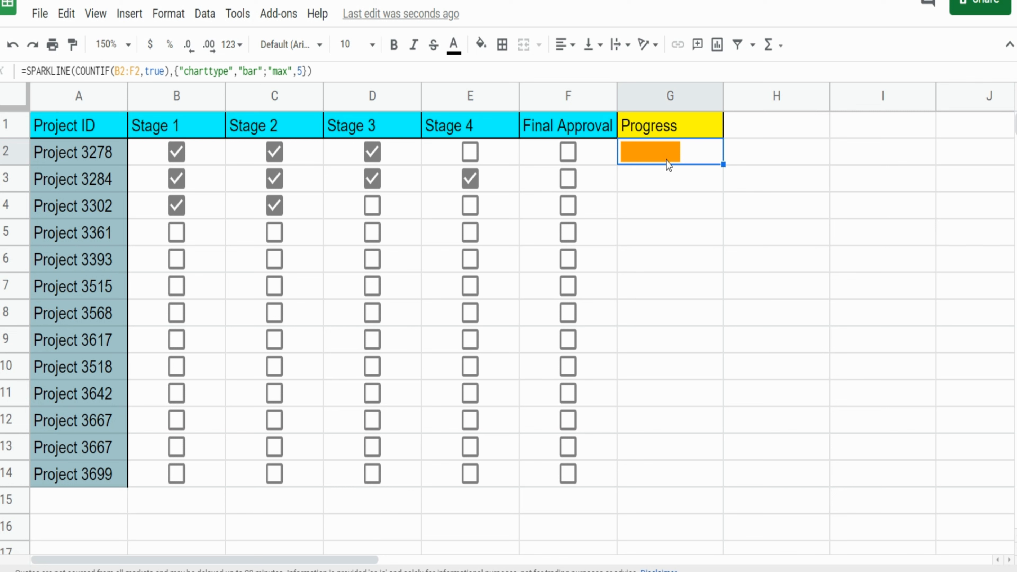
mouse_move(681, 166)
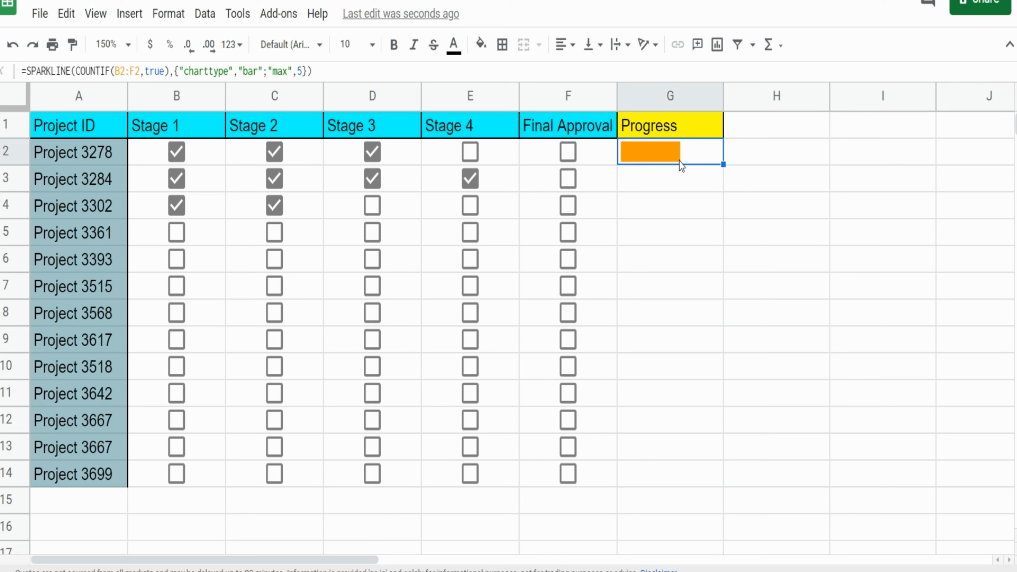
mouse_move(305, 152)
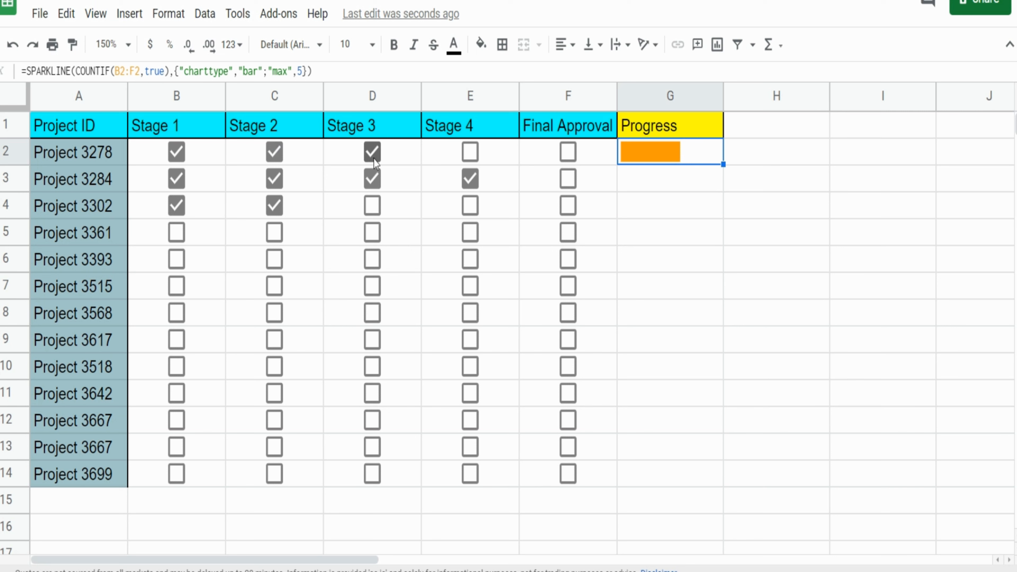
Tick Stage 4 and Final Approval for 3278, fill G2 down to G14, and tick Stage 1 for 3518
left_click(470, 152)
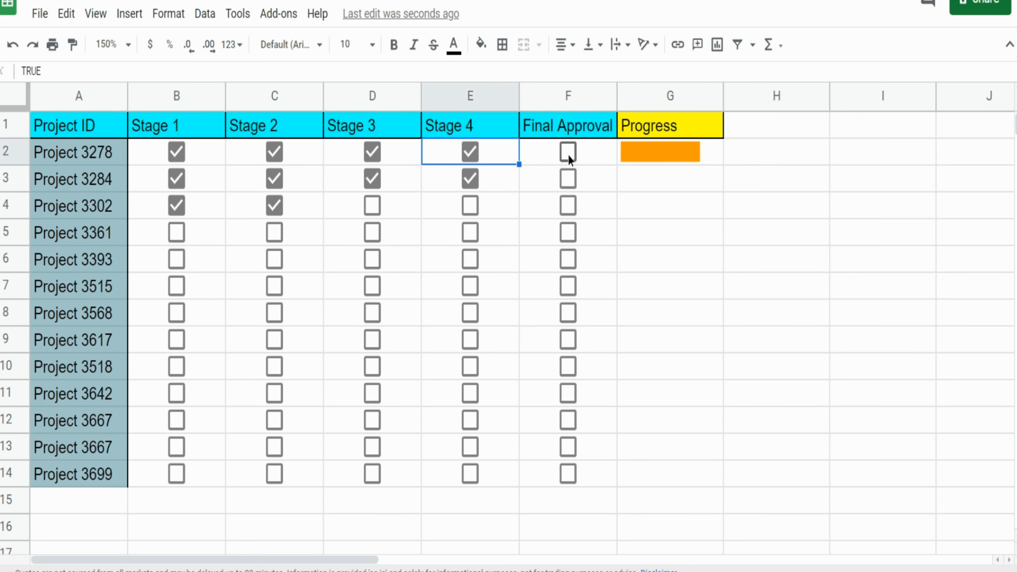
left_click(566, 152)
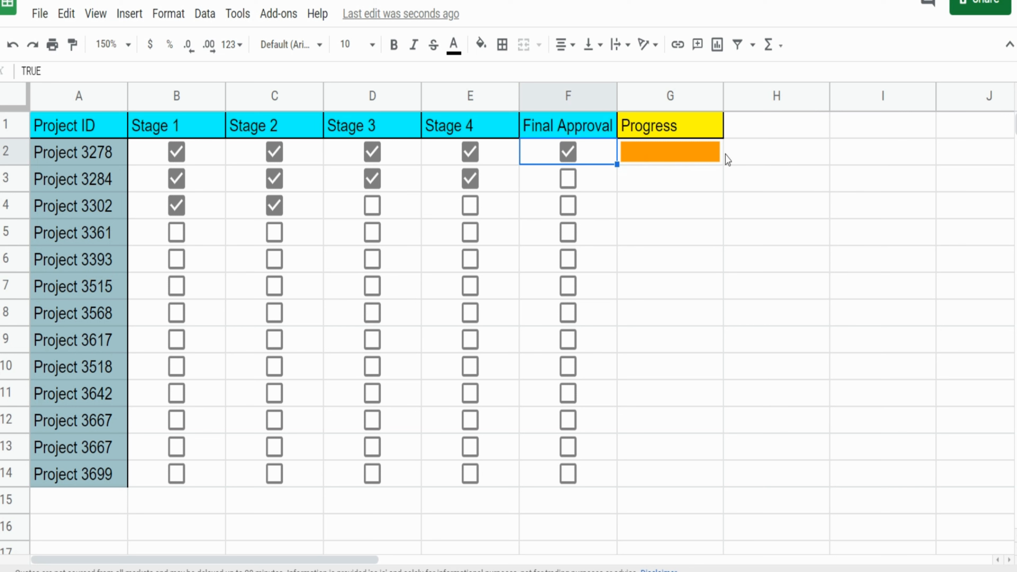
mouse_move(717, 162)
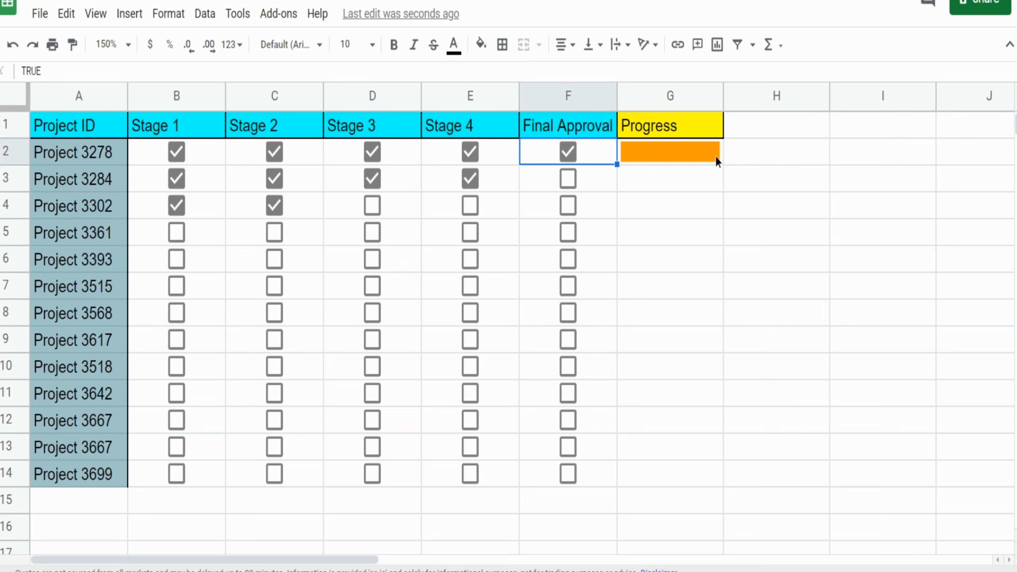
left_click(669, 152)
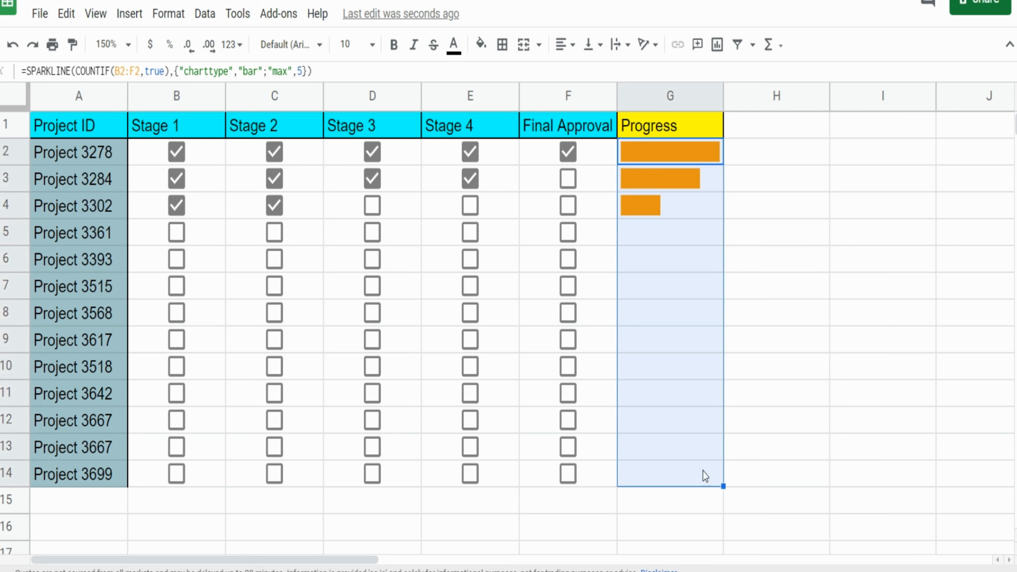
left_click(669, 232)
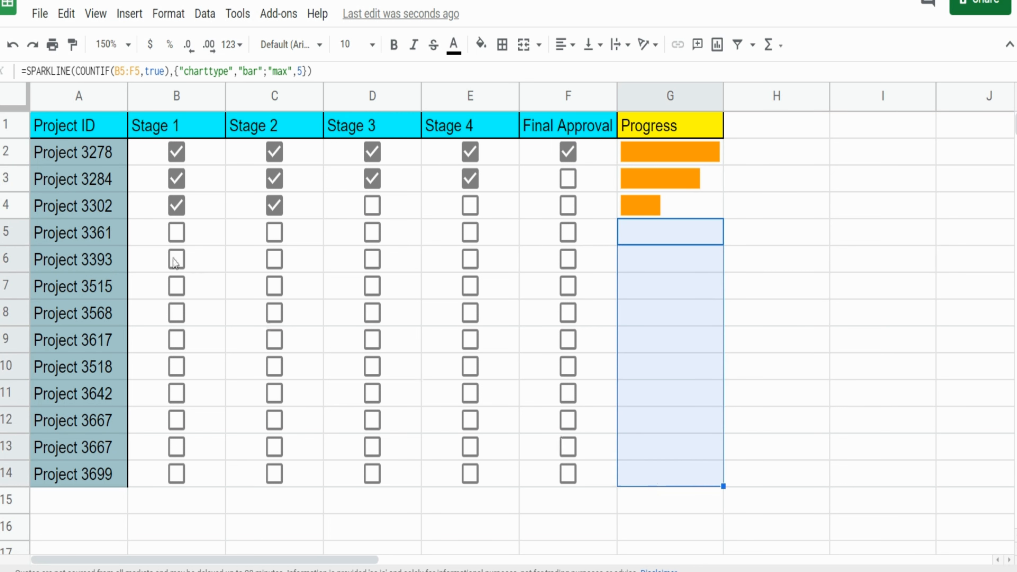
left_click(176, 366)
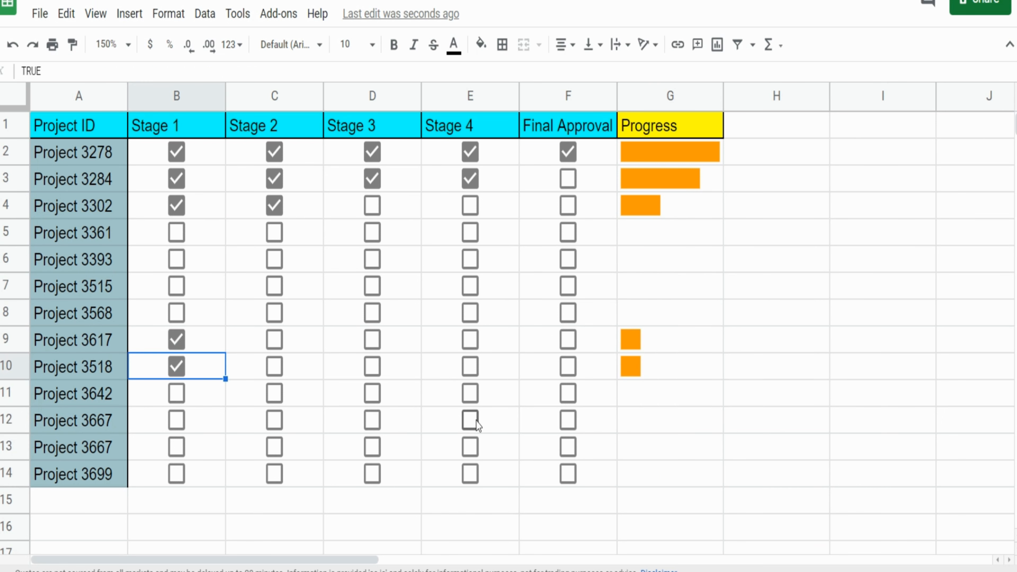
mouse_move(282, 373)
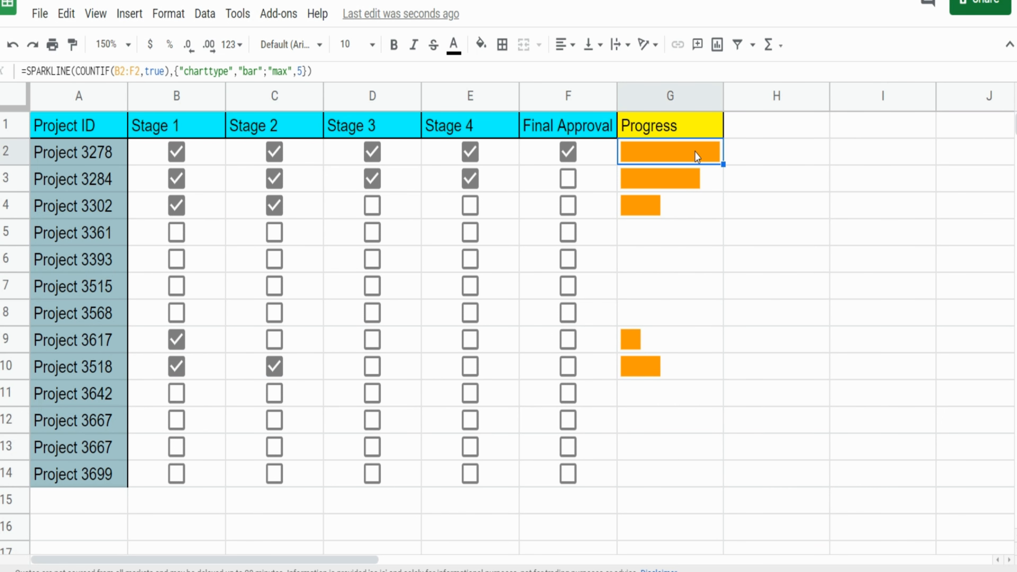
mouse_move(730, 184)
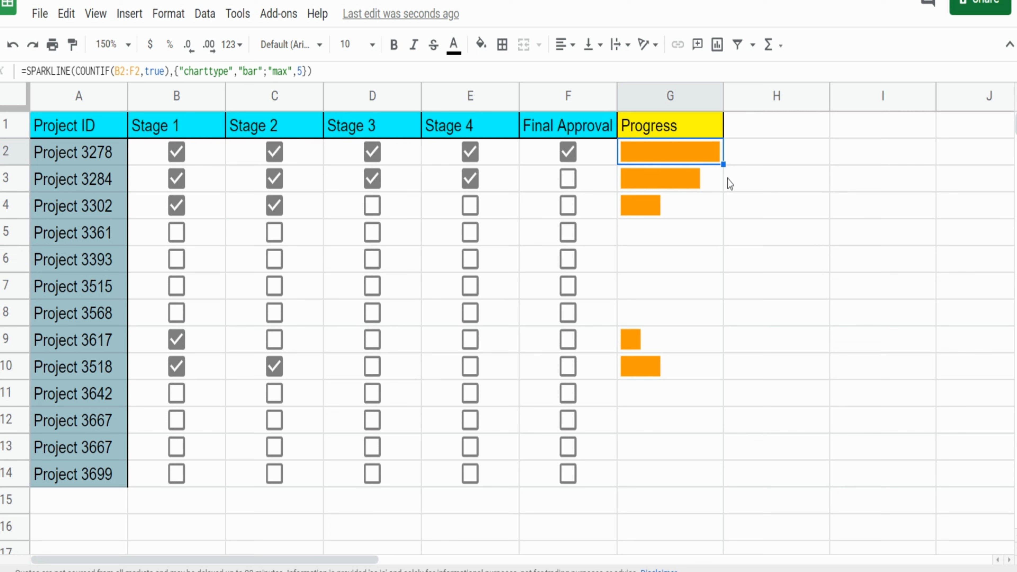
double_click(669, 152)
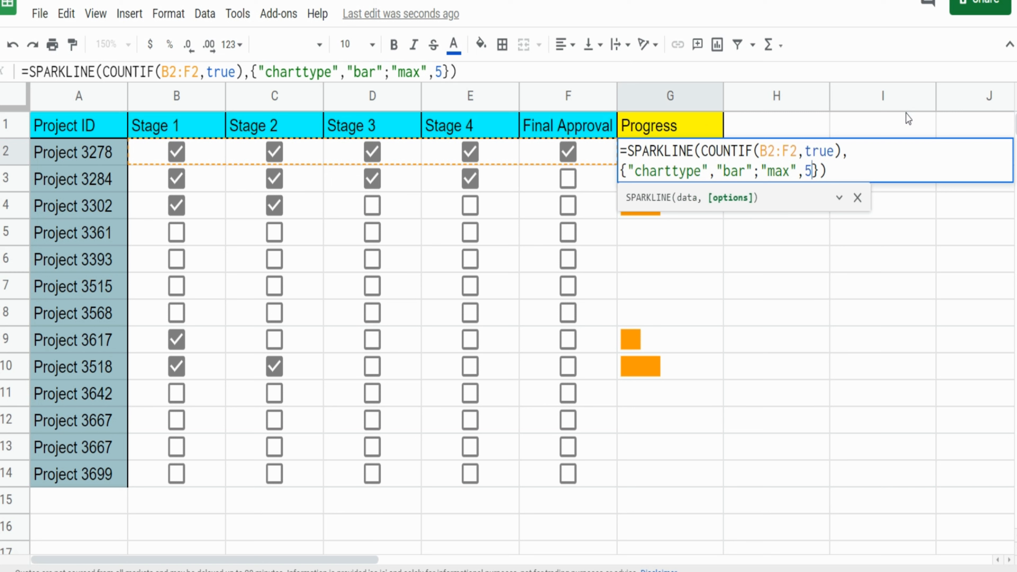
Add a ;"color1","blue" option to the G2 sparkline so the bars turn blue
type(";\"")
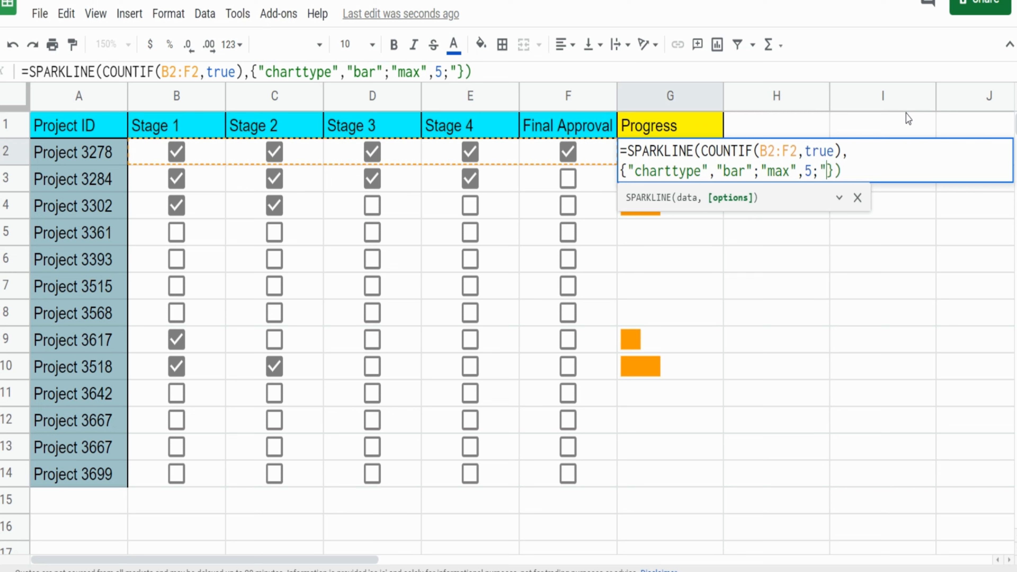
type("color1\",\"blue\"")
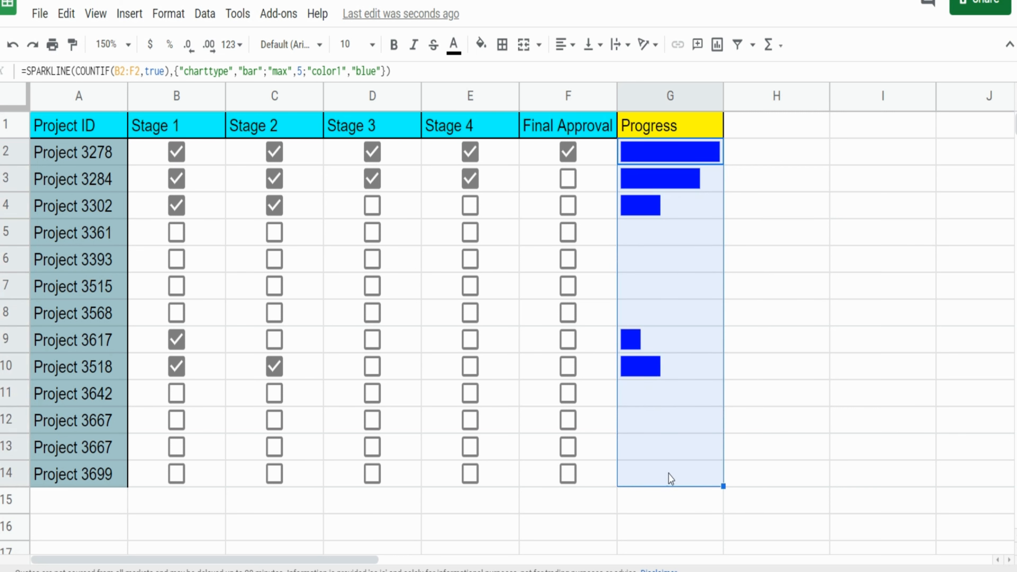
Tick more stages for Projects 3302 and 3515 so their bars update
left_click(373, 205)
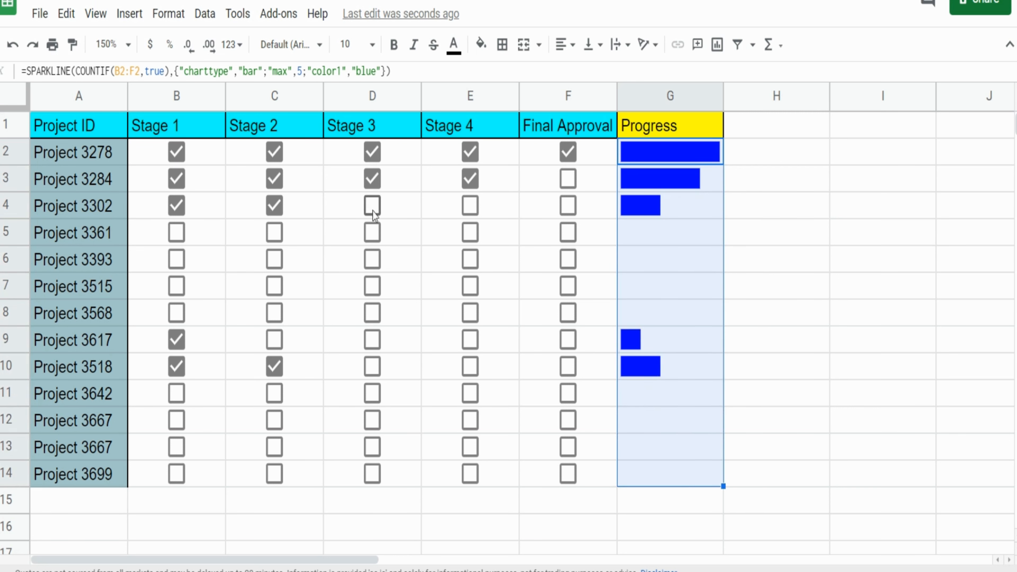
left_click(566, 206)
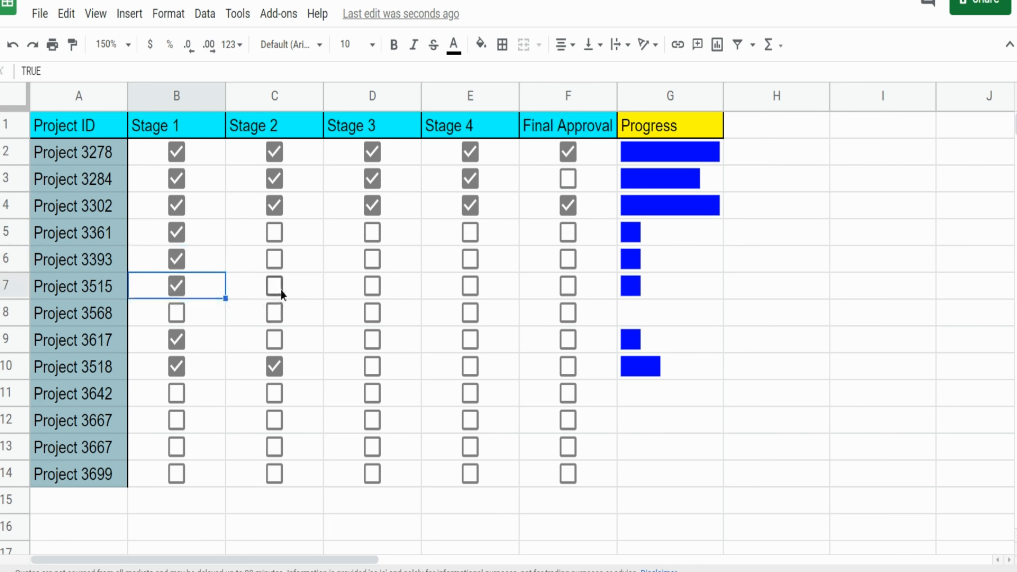
left_click(273, 287)
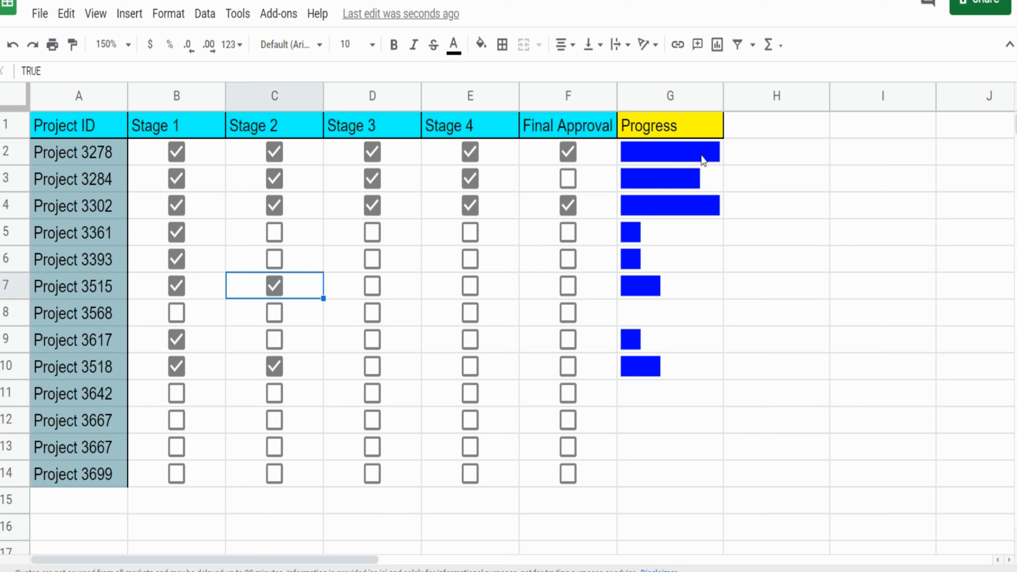
Give the Progress column G2:G14 a yellow fill and tick Stage 2 for Project 3699
left_click(670, 152)
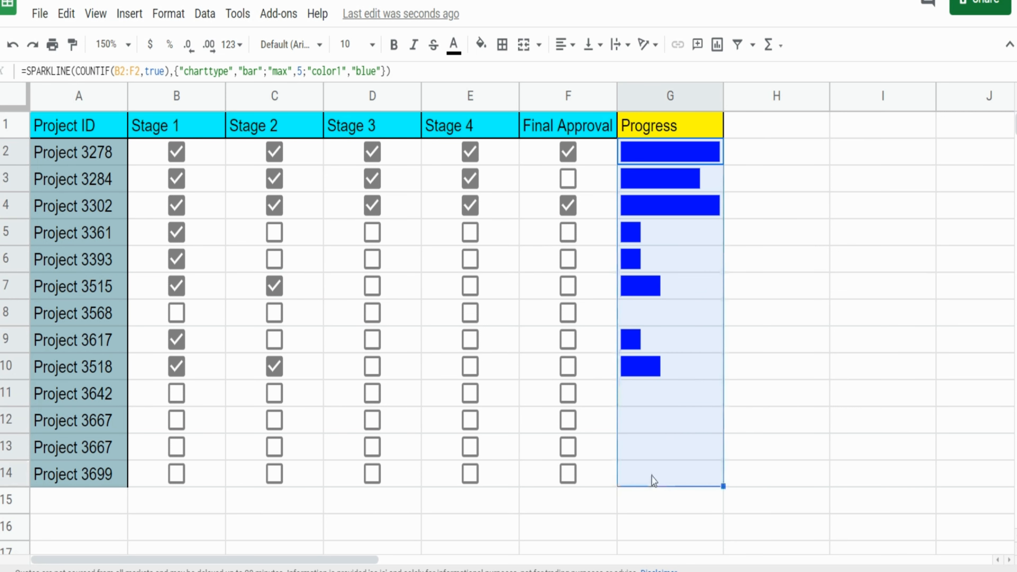
mouse_move(480, 44)
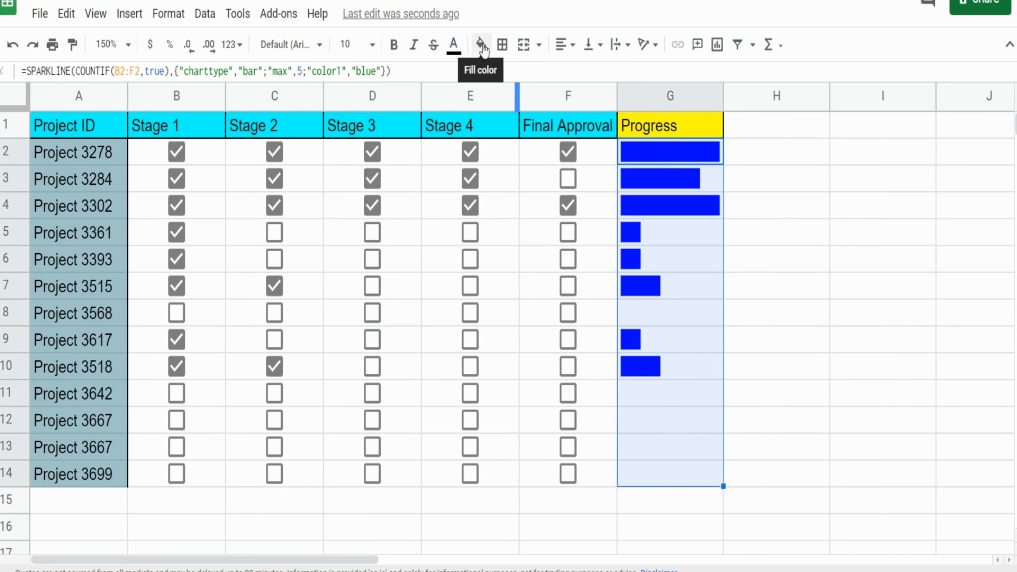
left_click(479, 44)
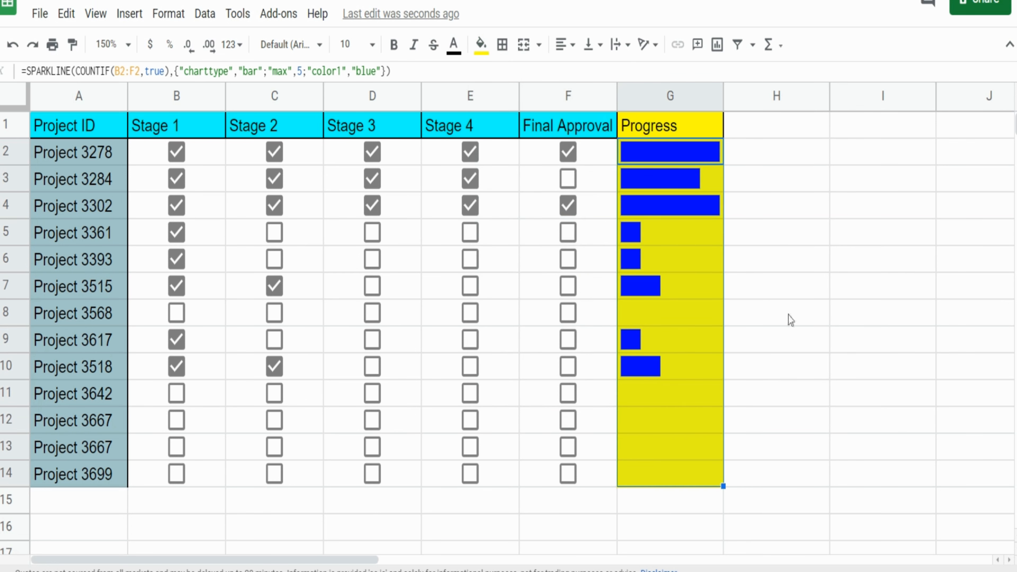
mouse_move(690, 337)
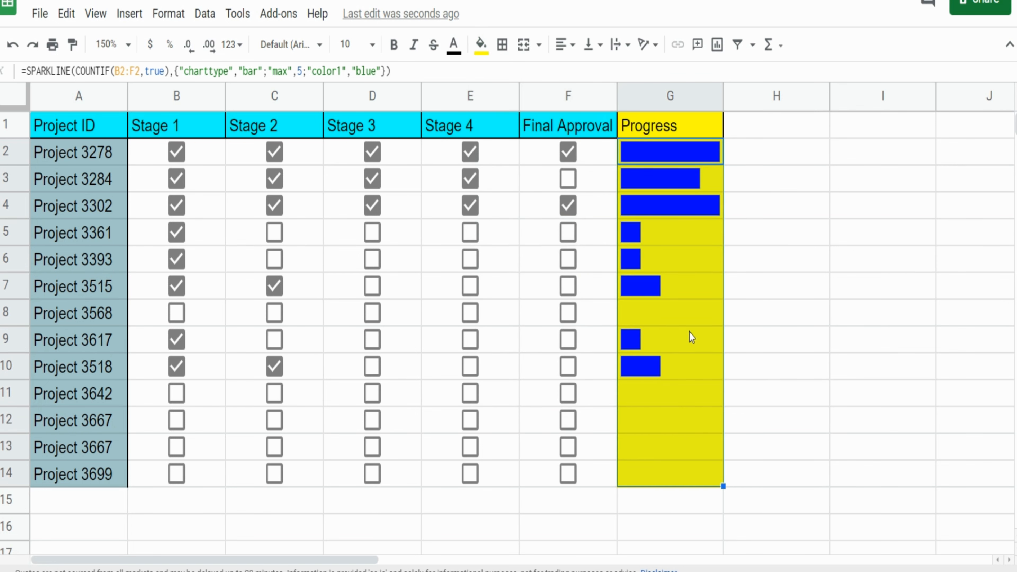
left_click(274, 474)
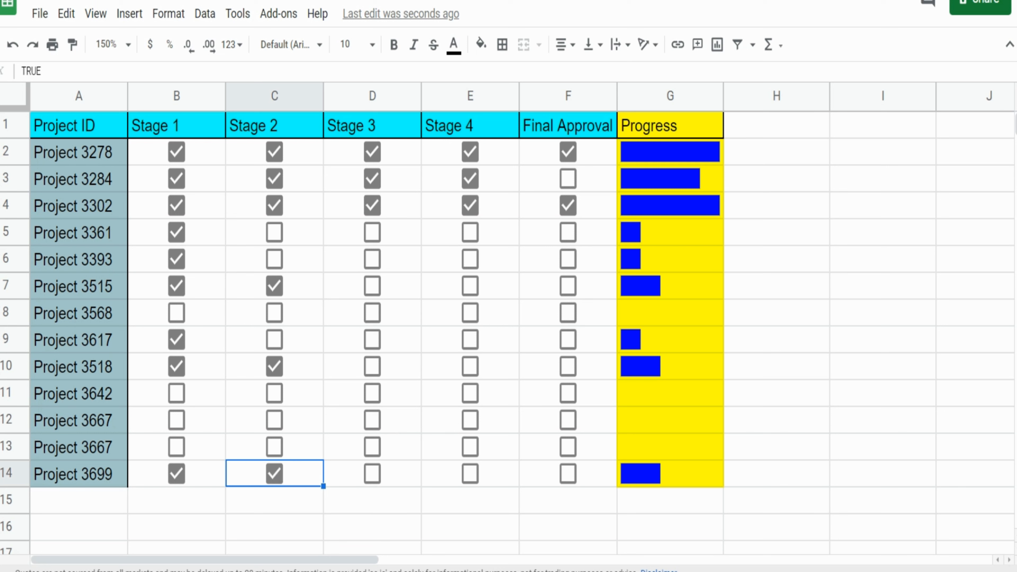